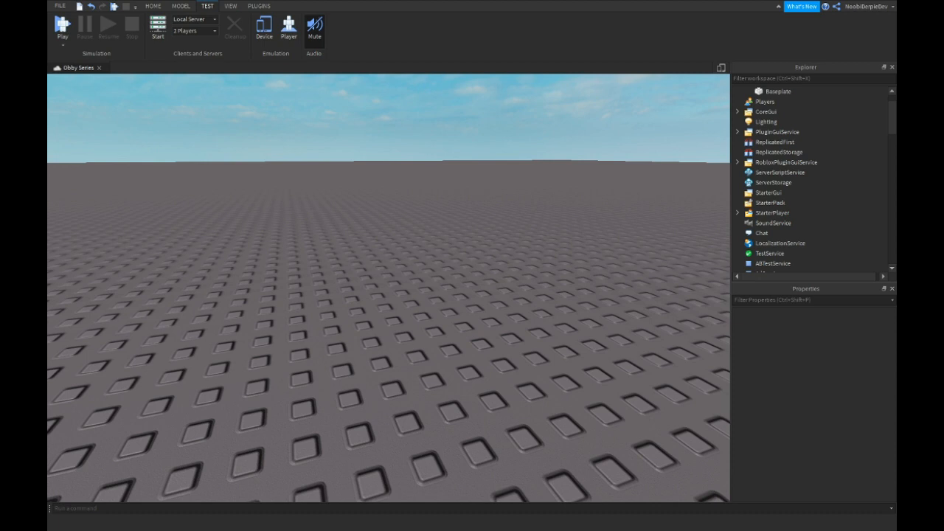
mouse_move(378, 206)
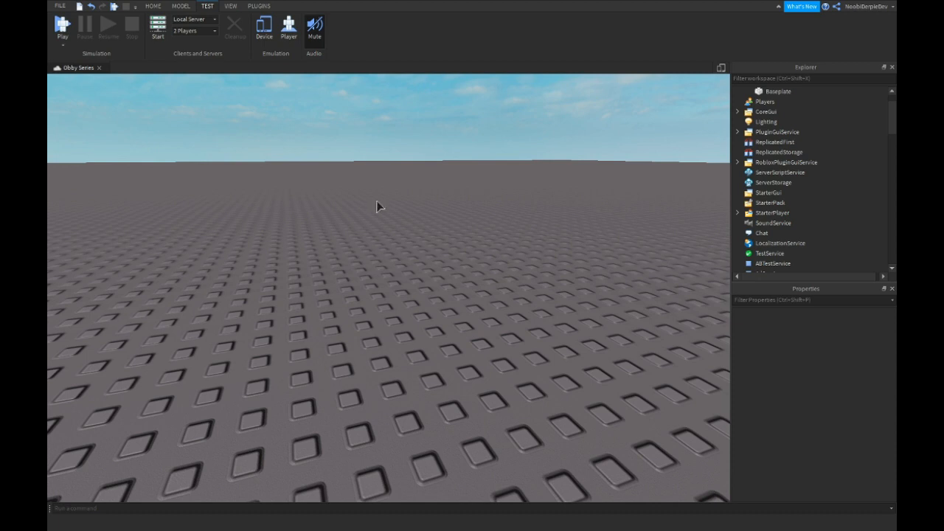
- Expand Workspace in the Explorer to reveal Camera, Terrain and Baseplate
left_click(737, 91)
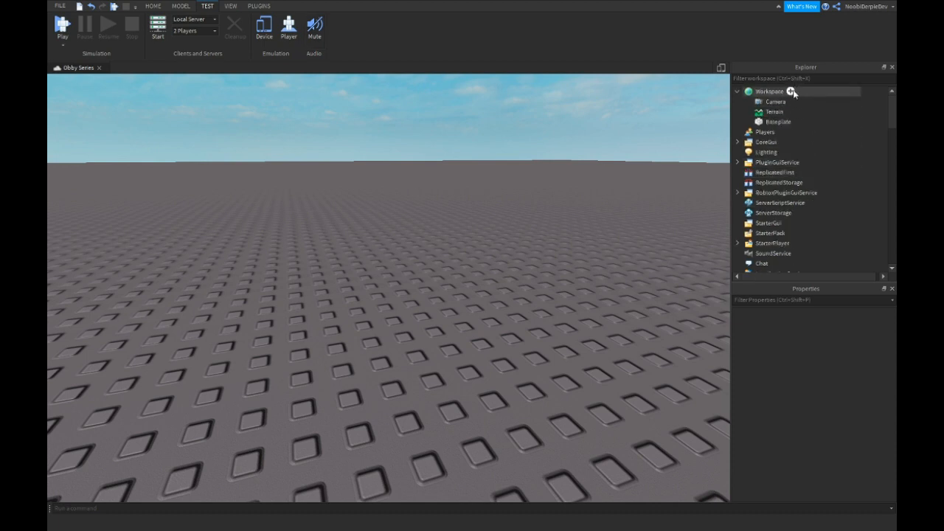
- Add a gameSystems folder to Workspace and insert a new Script inside it
left_click(790, 92)
type("gameSys")
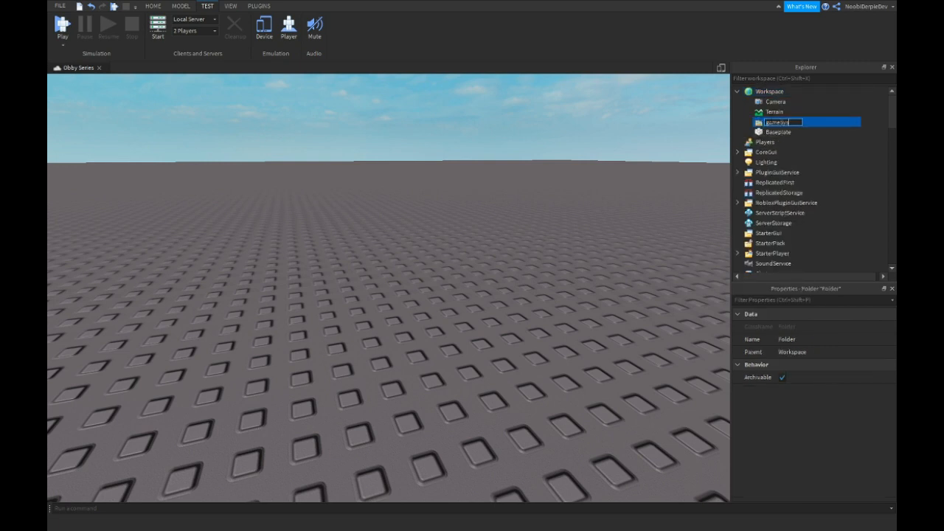
left_click(809, 121)
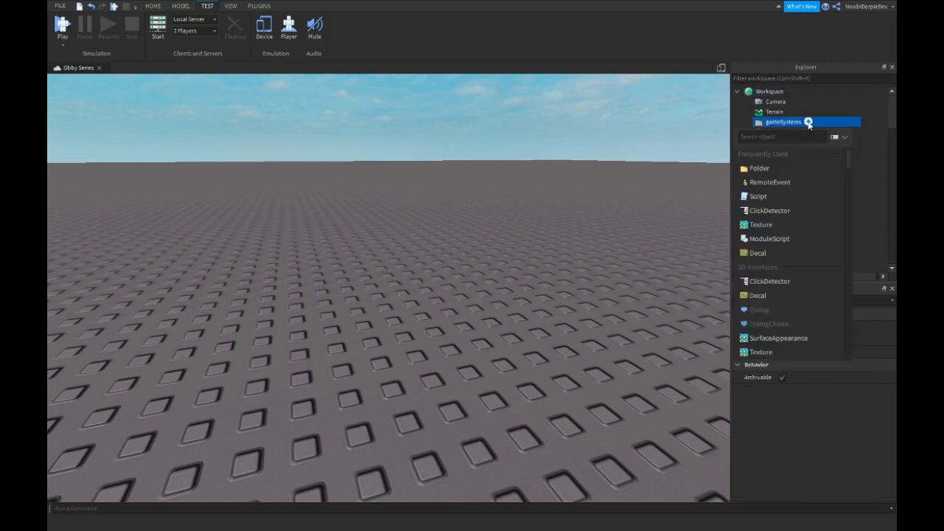
type("S4")
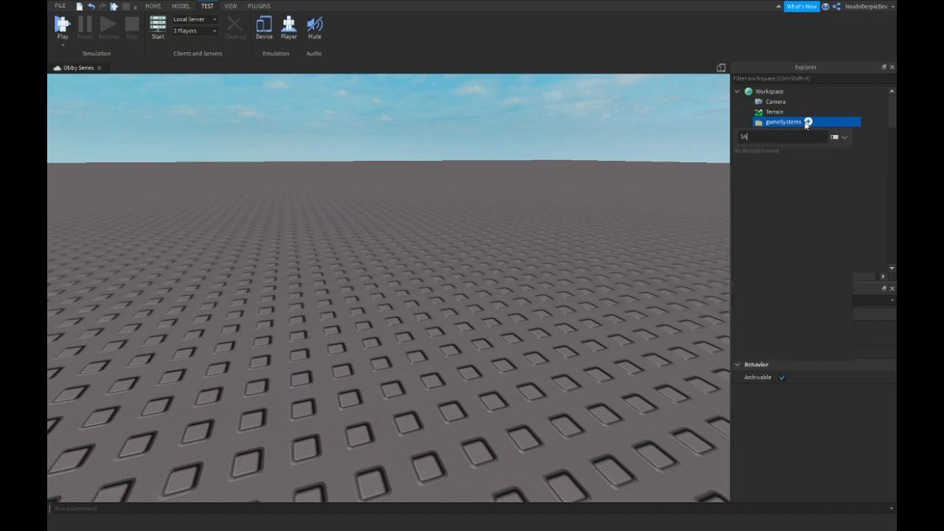
left_click(808, 121)
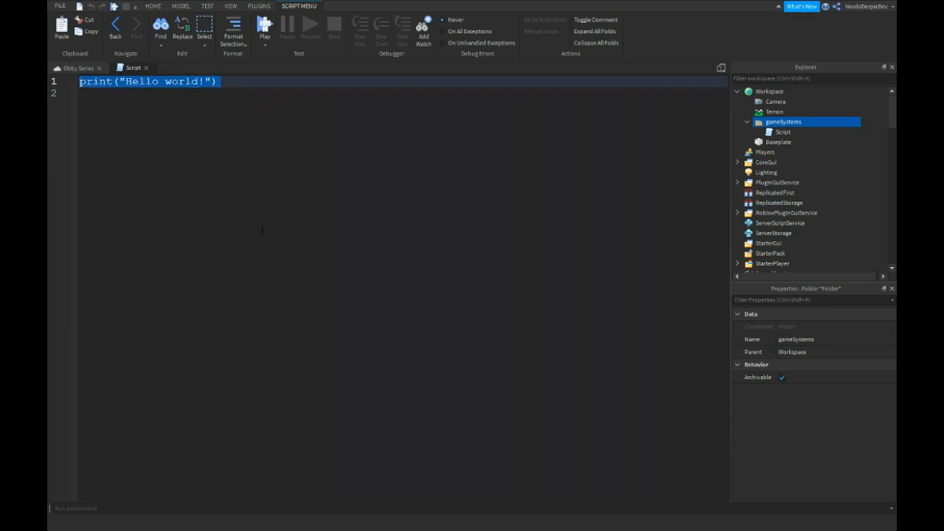
- Replace the Hello world line with game.Players.PlayerAdded:Connect(function(player)
type("game.Players.PlayerAdded")
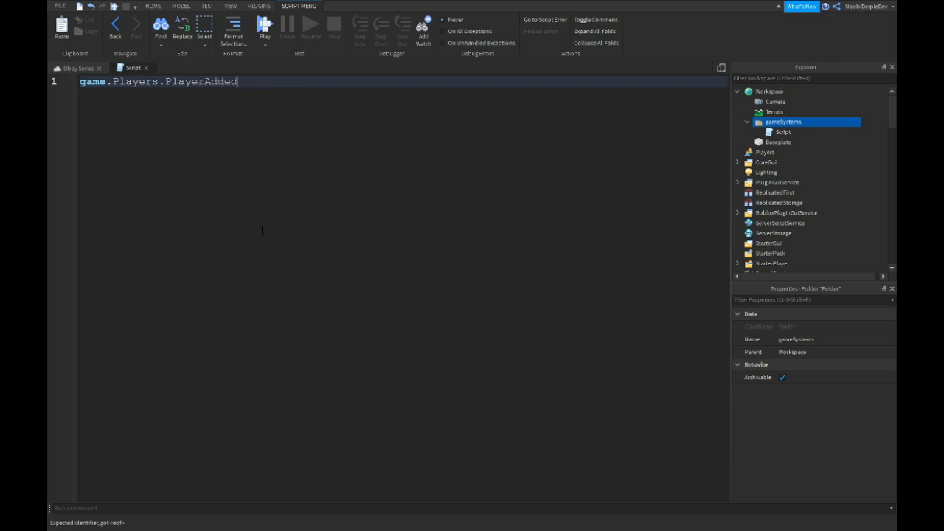
type(":Connect(function()")
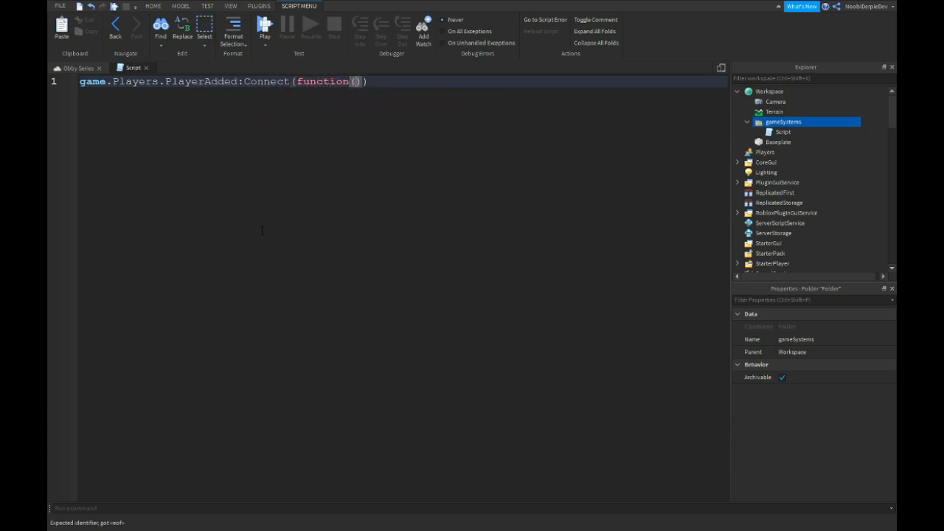
type("plaayer")
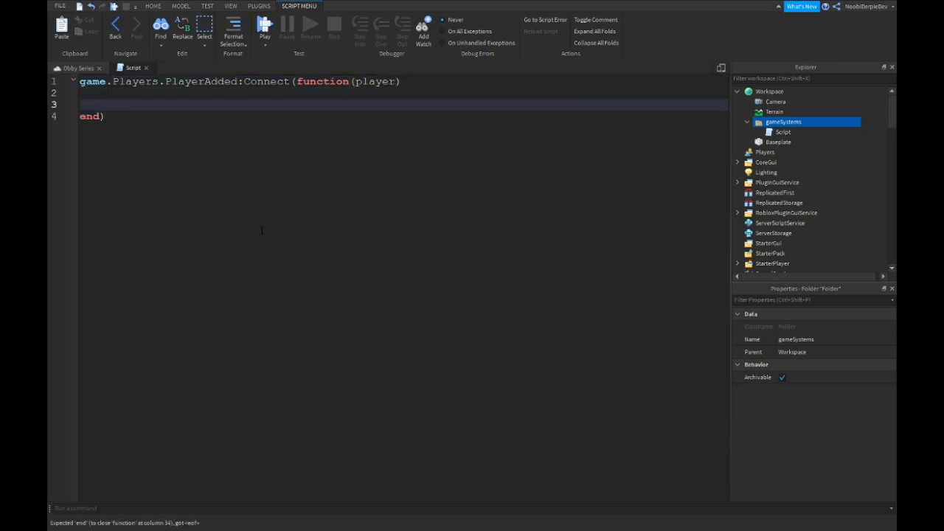
- Declare local clickdetector = script.ClickDetector:Clone() inside the handler
type("local click")
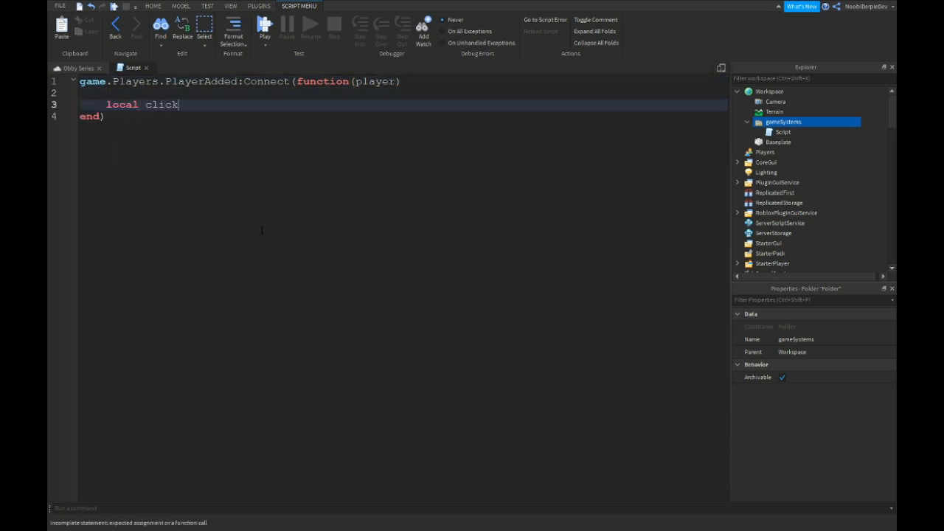
type("detector = scriprt.")
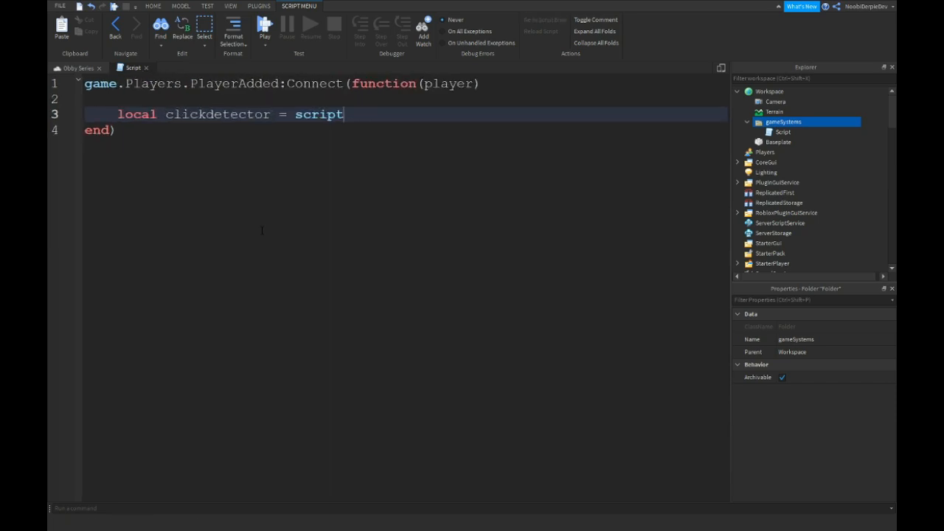
type(".ClickDetector")
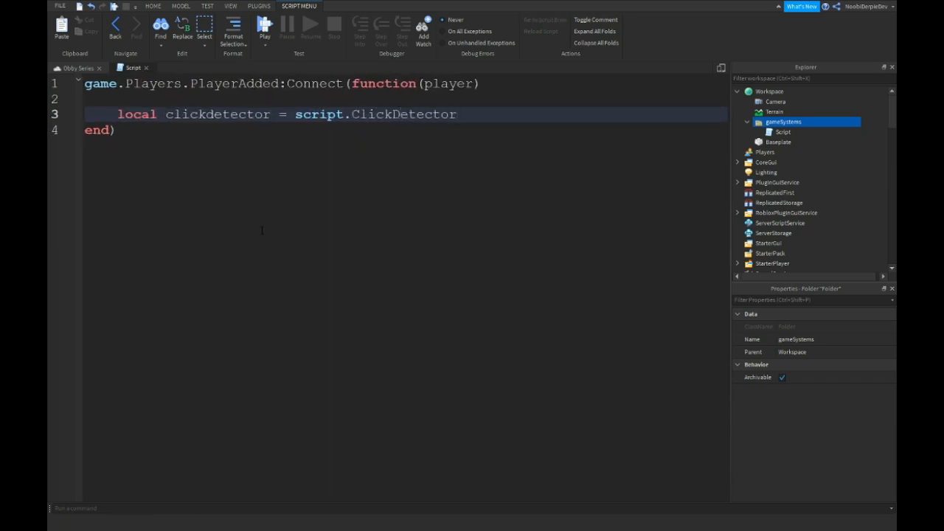
type(":Clone()")
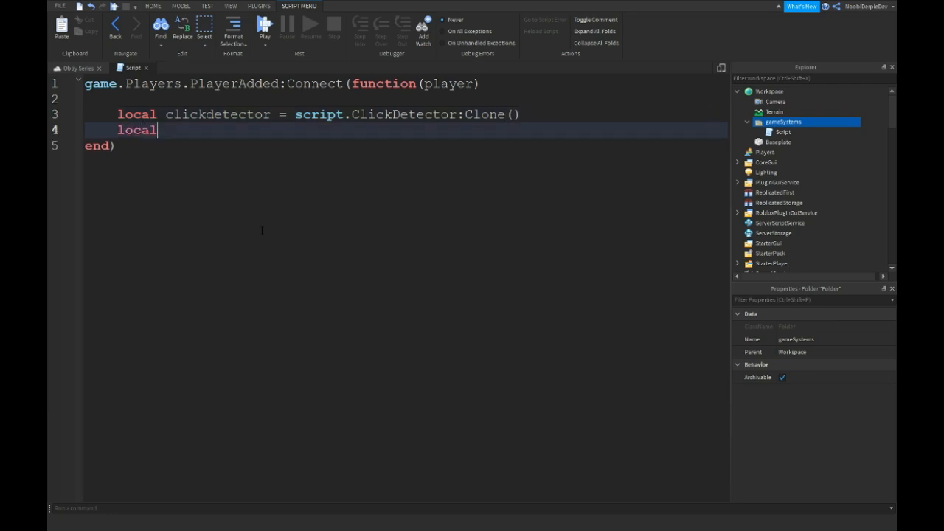
- Declare local systemScript = script.systemScript:Clone() and begin a repeat line
type("syste")
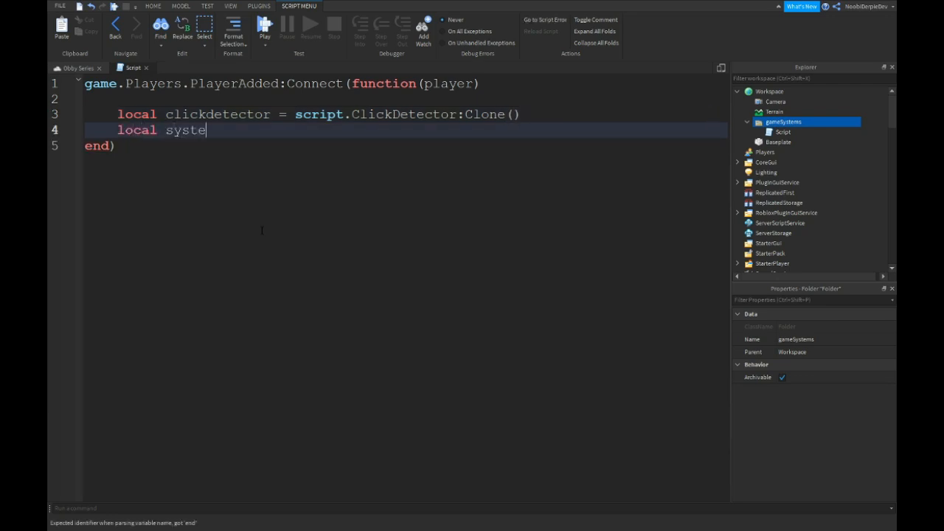
type("mScript = script.systemScrip")
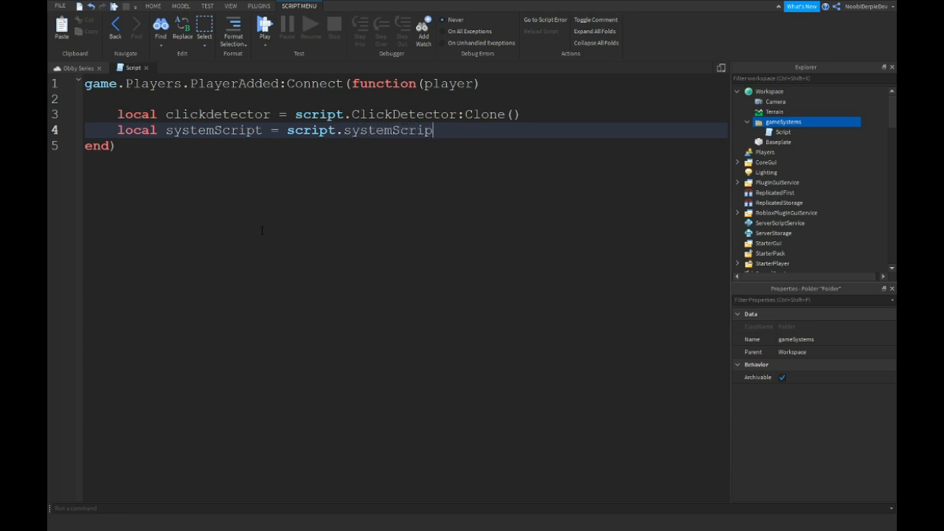
type("t:clo")
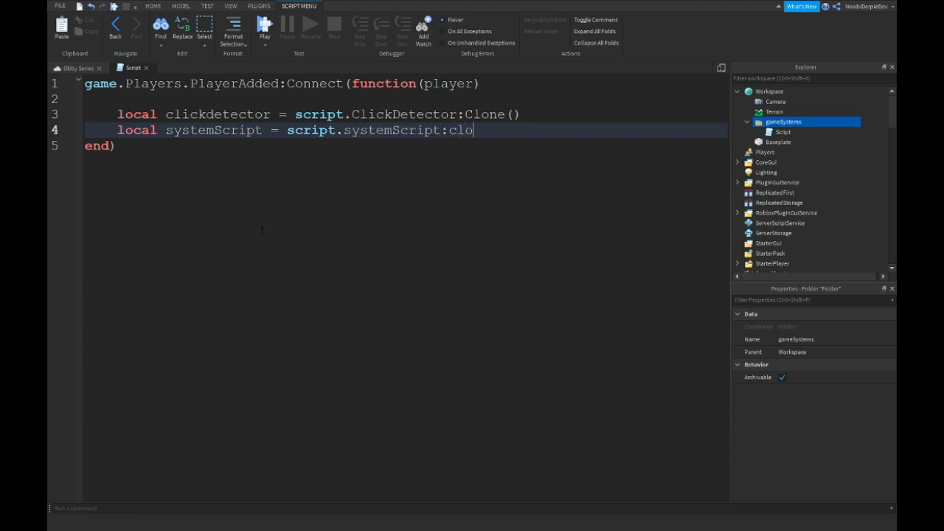
type("ne()")
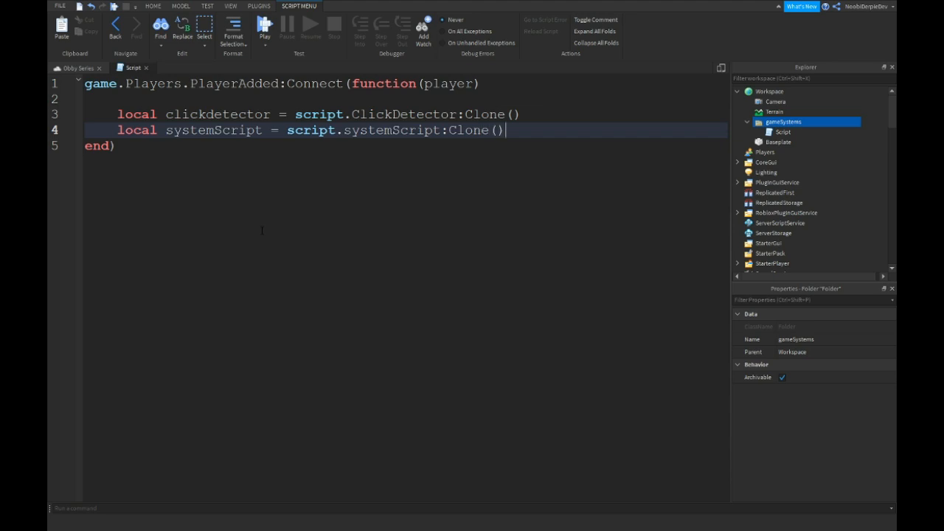
type("repeat wait() nutil")
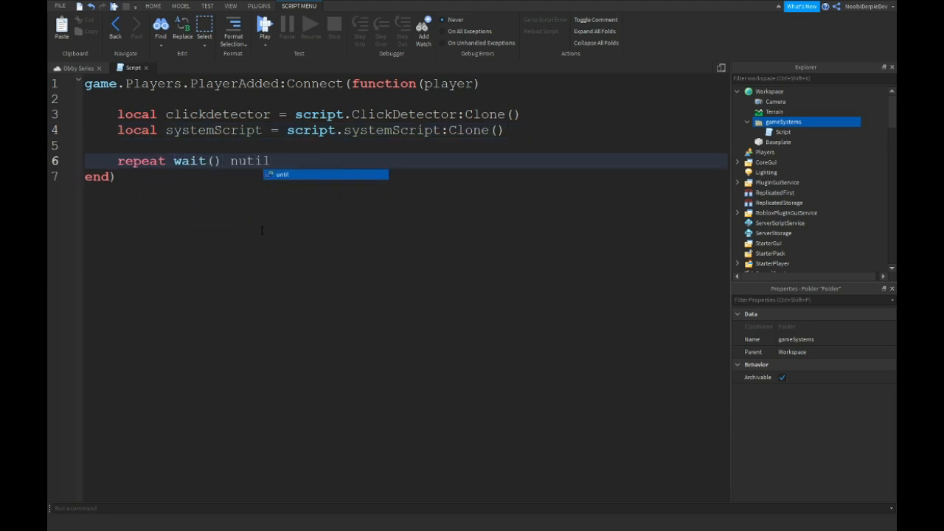
- Complete the loop as repeat wait() until player.Character ~= nil
type("until player.")
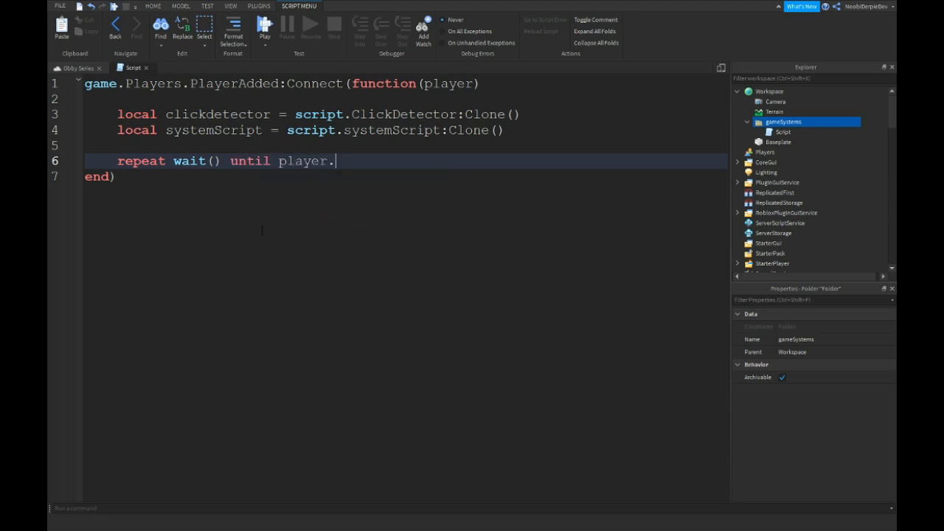
type("Character")
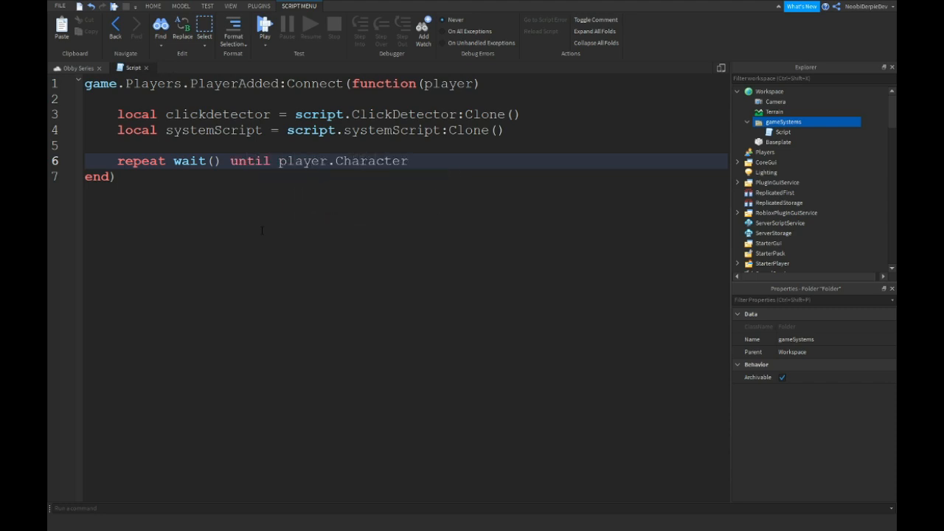
type("~=")
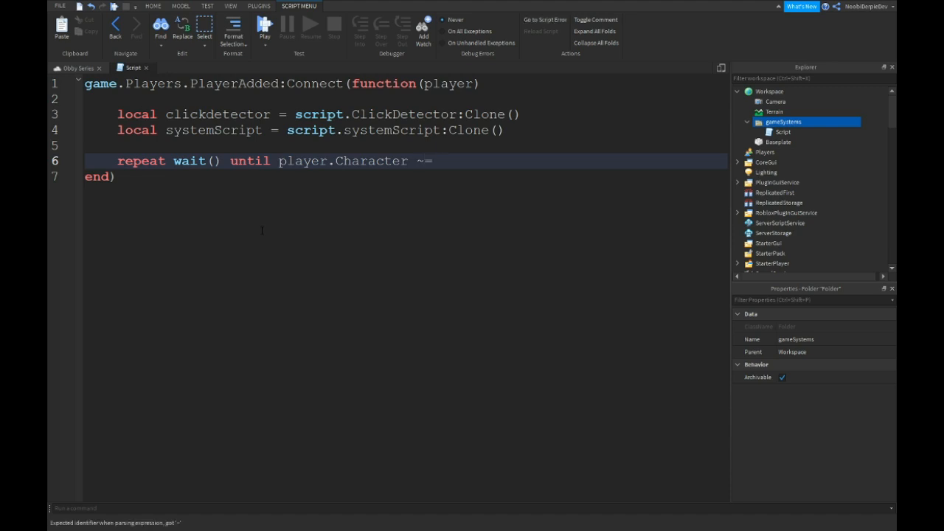
type("nil")
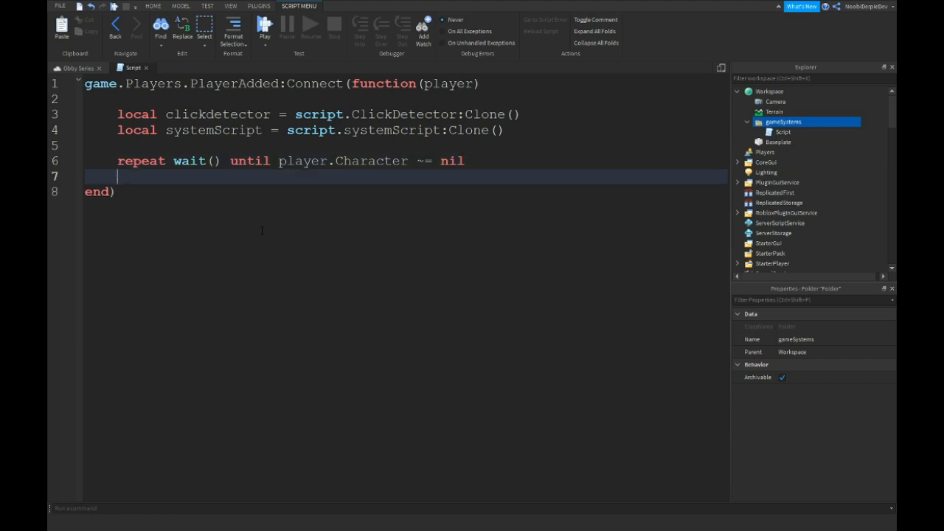
- Parent clickdetector and systemScript to the player's Character UpperTorso
type("clickdetector.P")
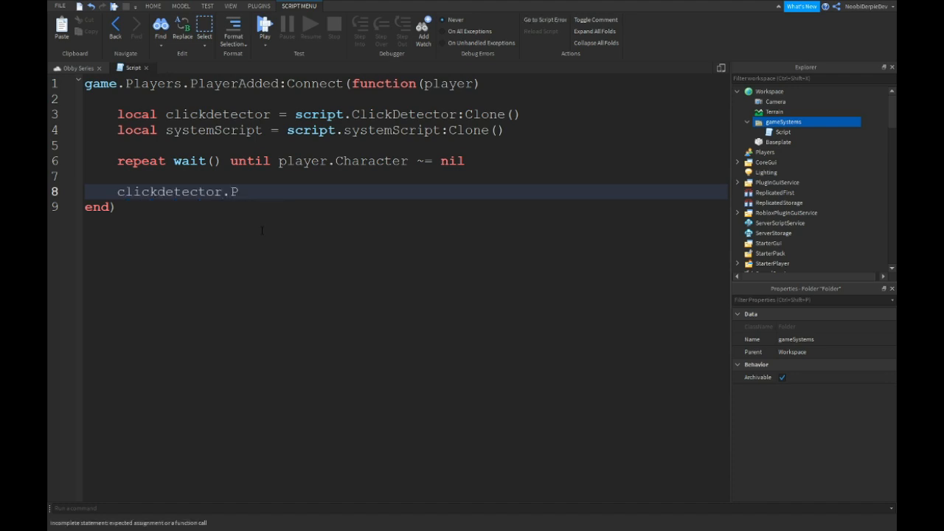
type("arent =")
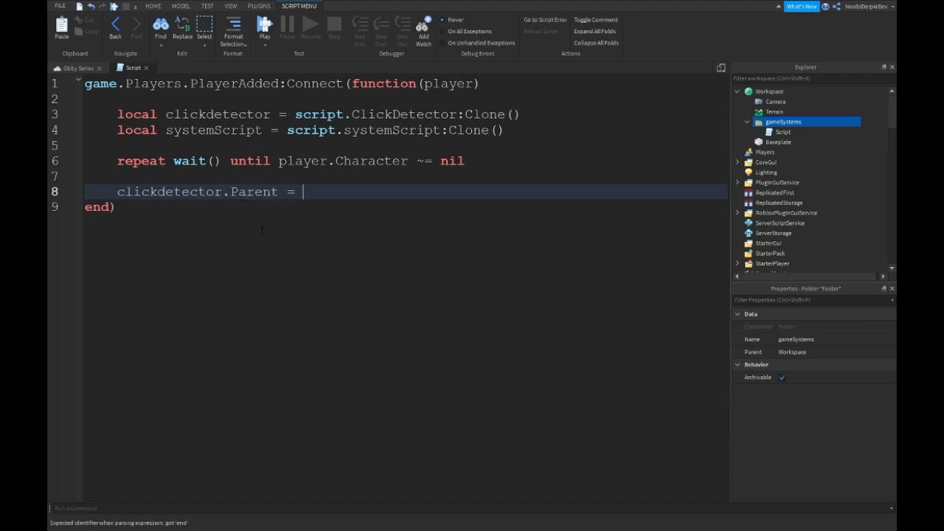
type("player.Charater.UpperTorso")
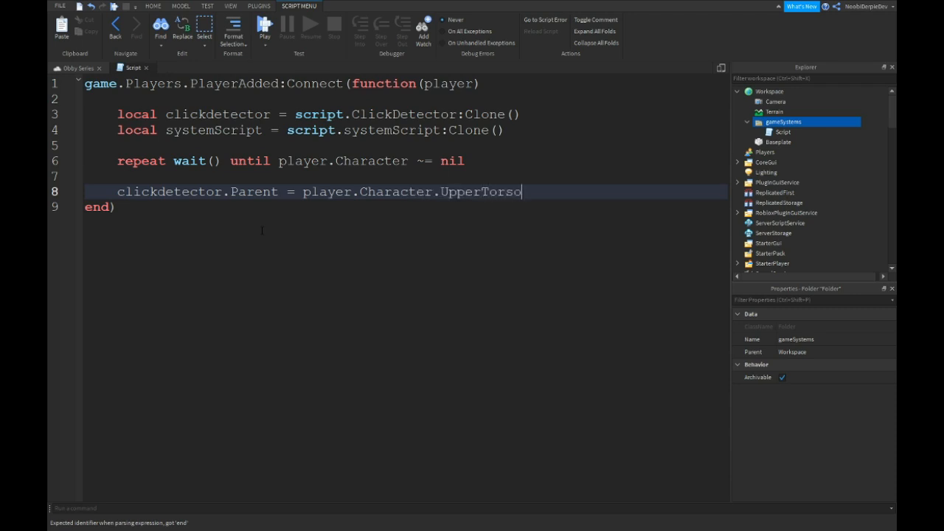
key("Return")
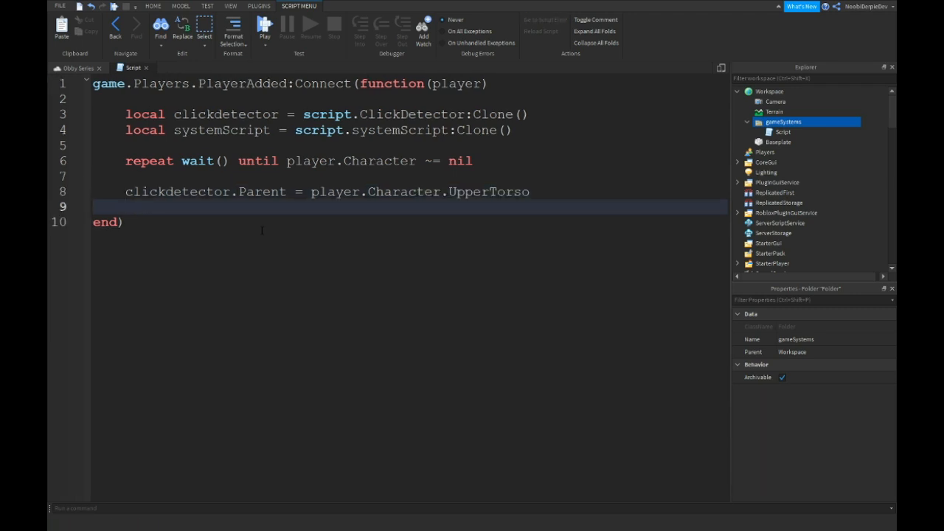
type("systemScript.")
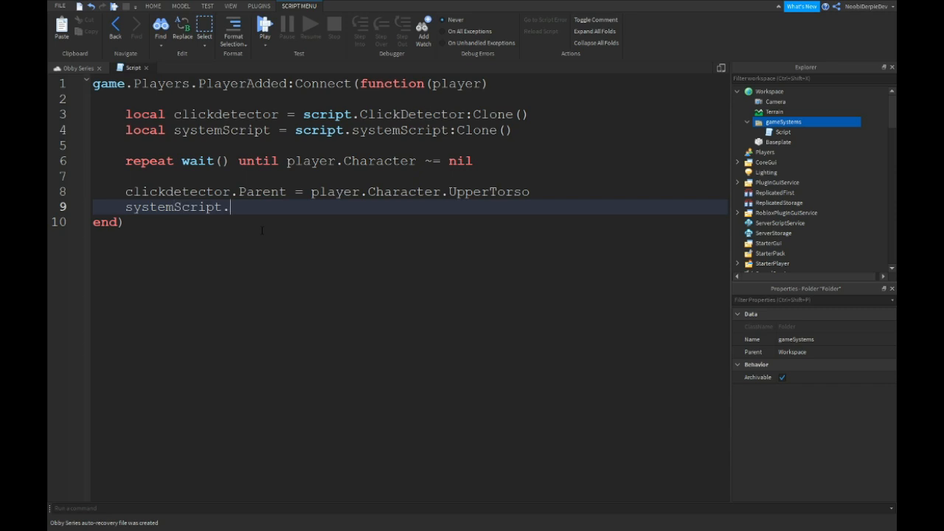
type(".Parent = player.Character.UpperTorso")
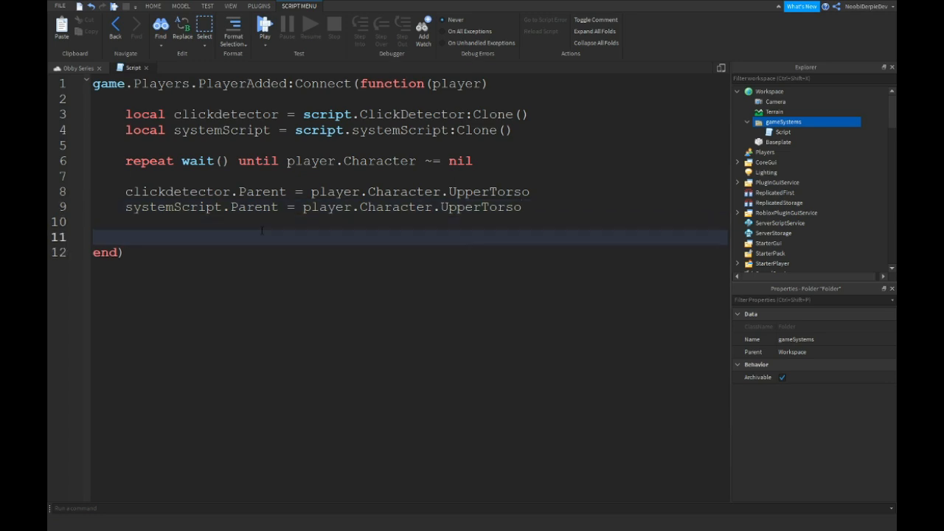
- Enable the clone with systemScript.Disabled = false
type("system")
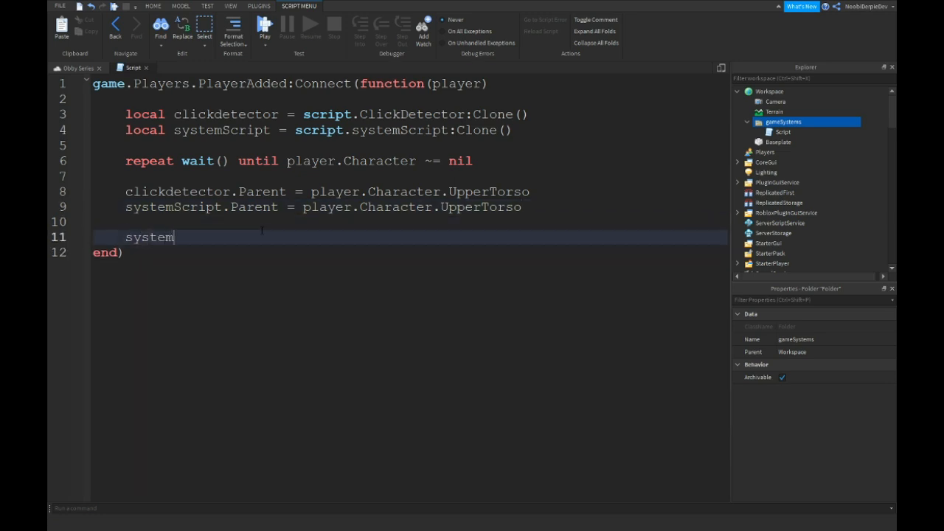
type("Script.D")
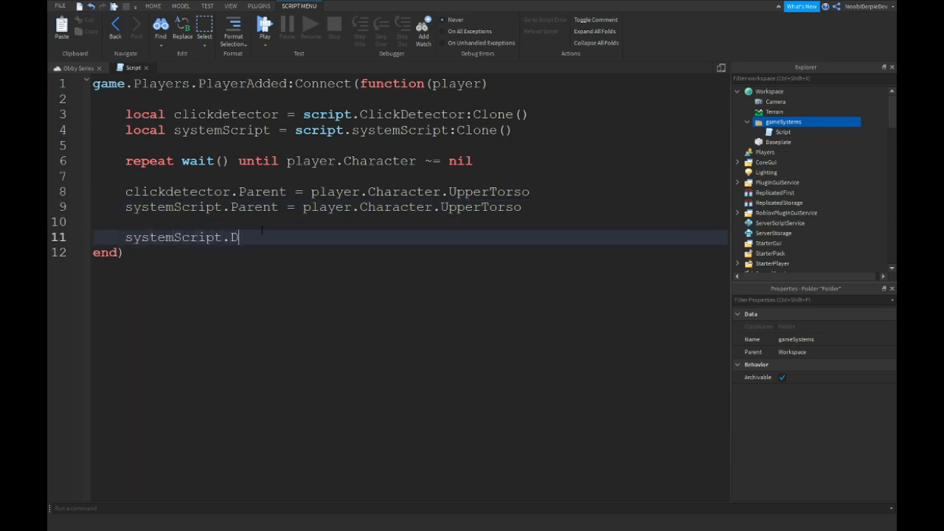
type("isabld")
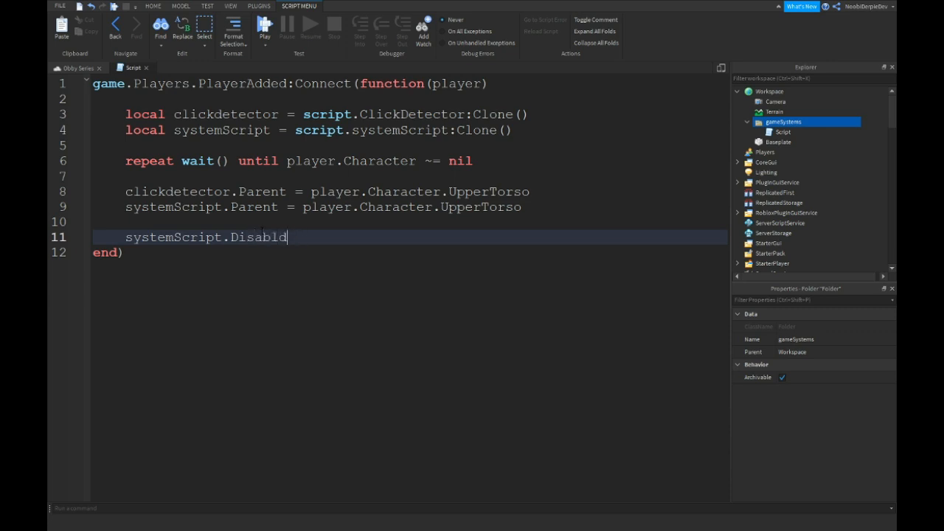
type("ed = false")
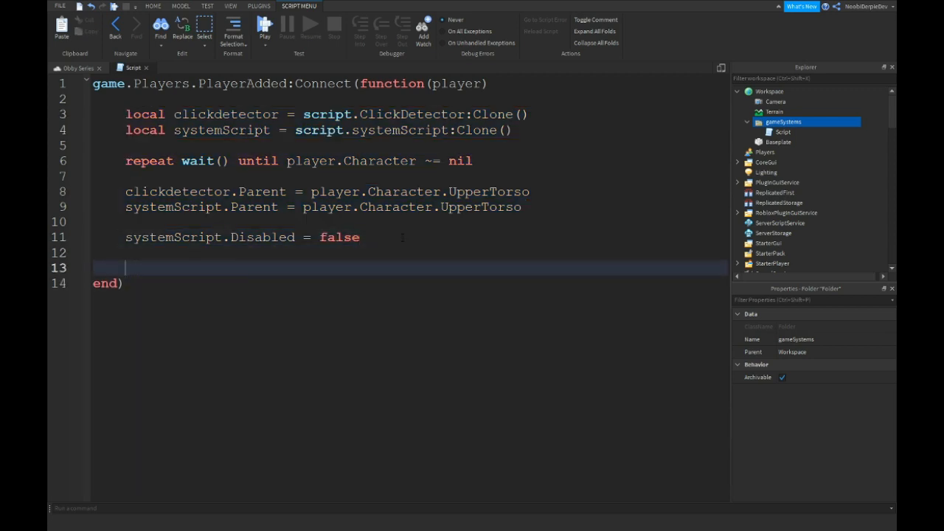
- Wrap the setup in a player.CharacterAdded:Connect(function(char)) respawn handler
type("player.CharacterAdded:Conne")
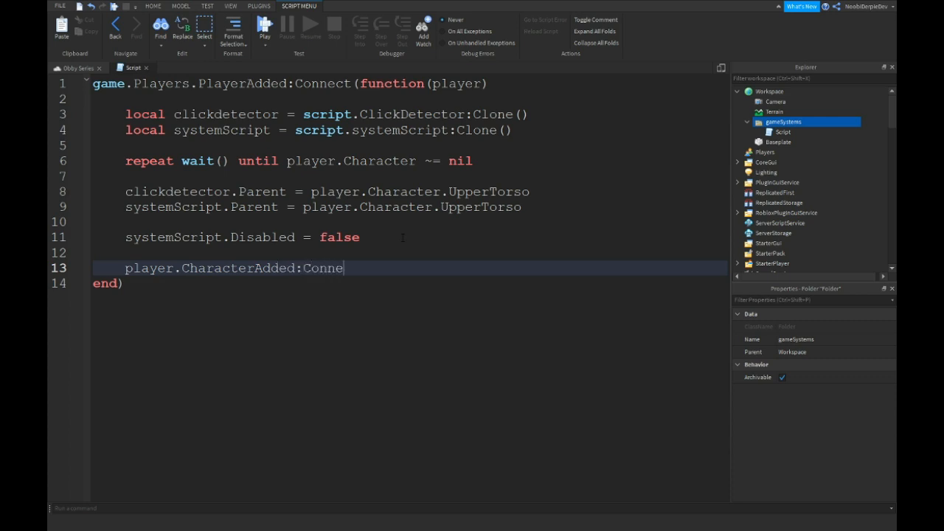
type("ct(function(char)")
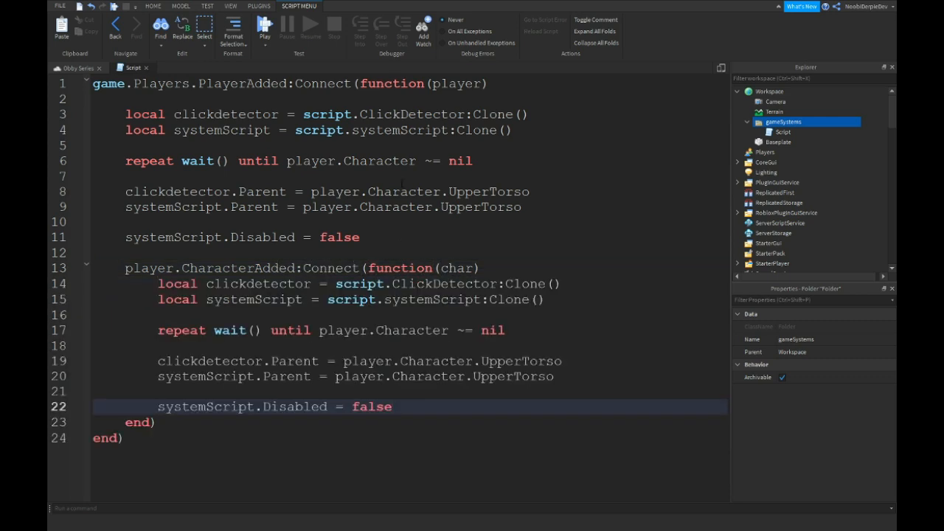
key("Return")
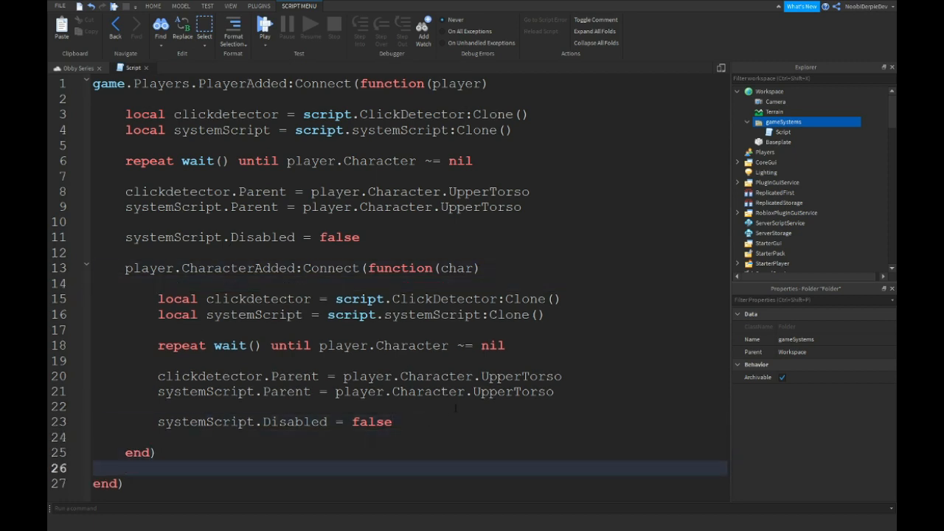
left_click(782, 132)
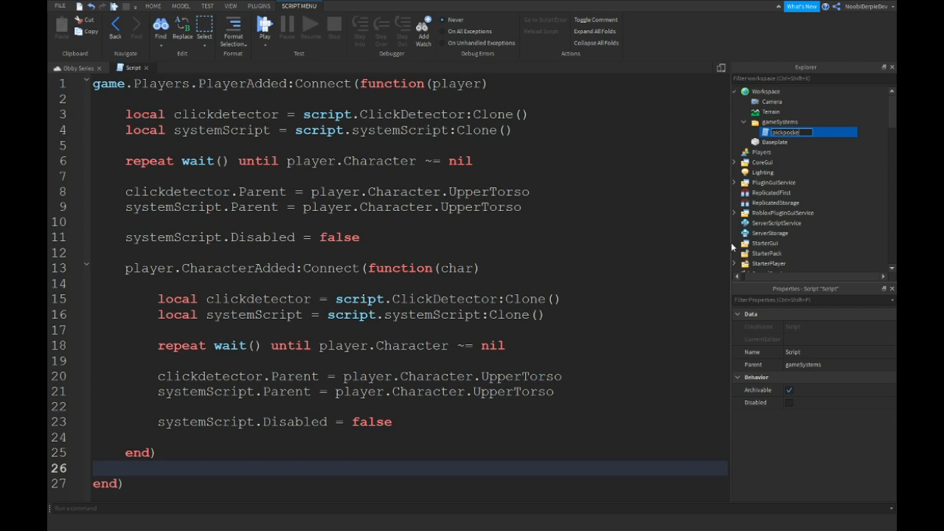
- Rename the script to pickpocketingSystem and insert a Script child named systemScript
type("pickpocketingSystem")
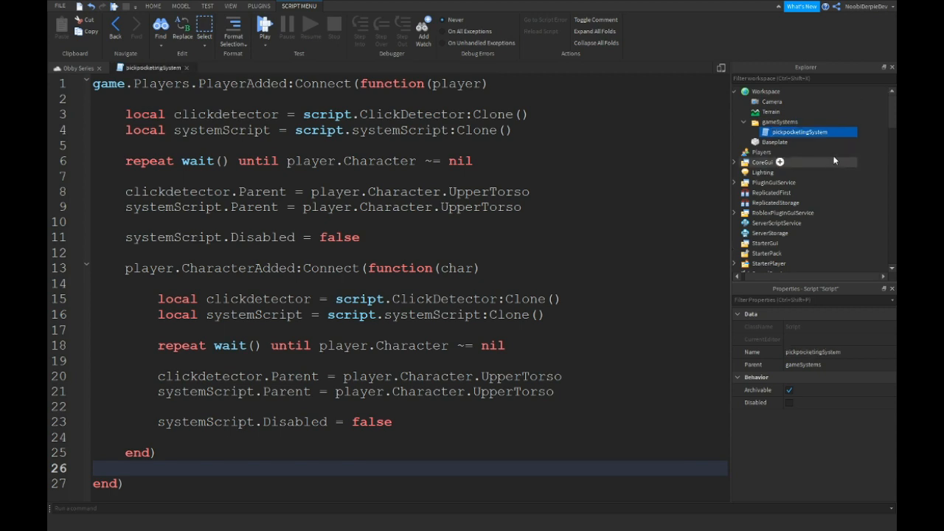
left_click(835, 133)
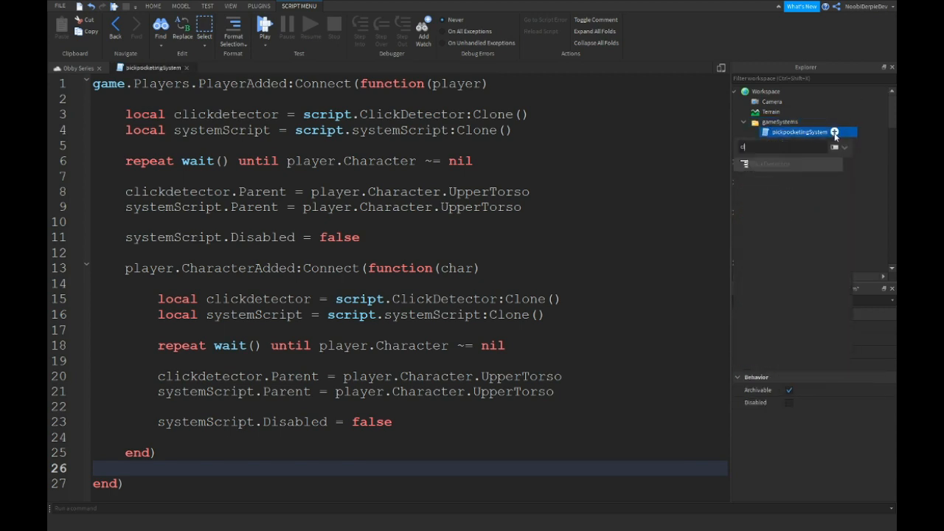
type("scipt")
type("systemScript")
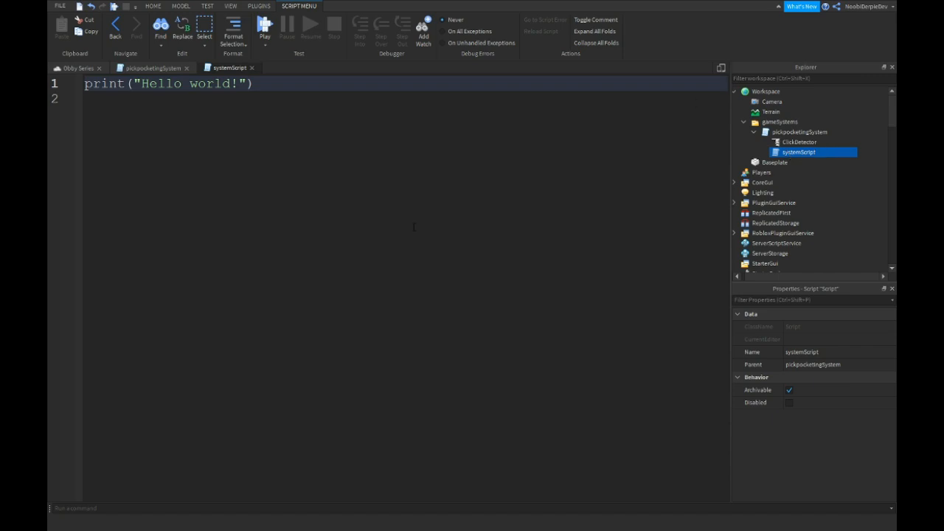
- Replace the placeholder with local tool = {"Card"}, removing extra entries
key("ctrl+a")
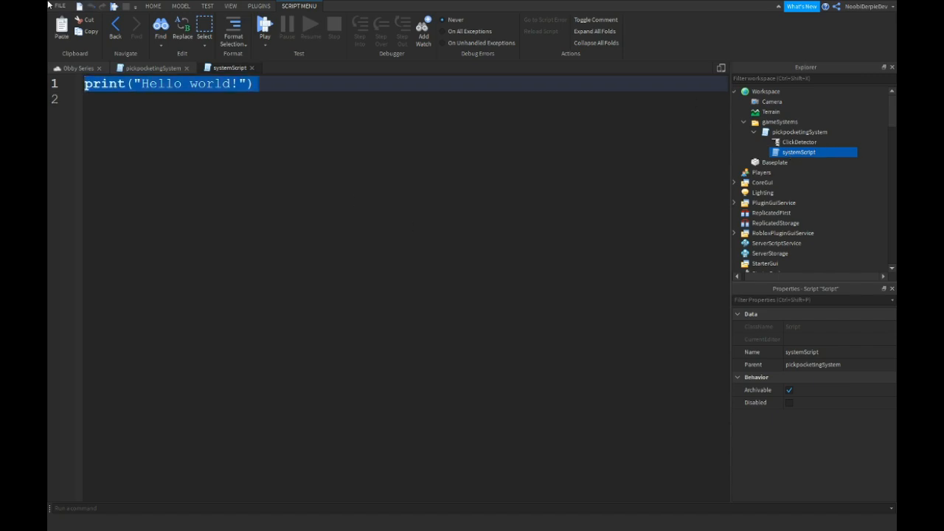
type("local tool =")
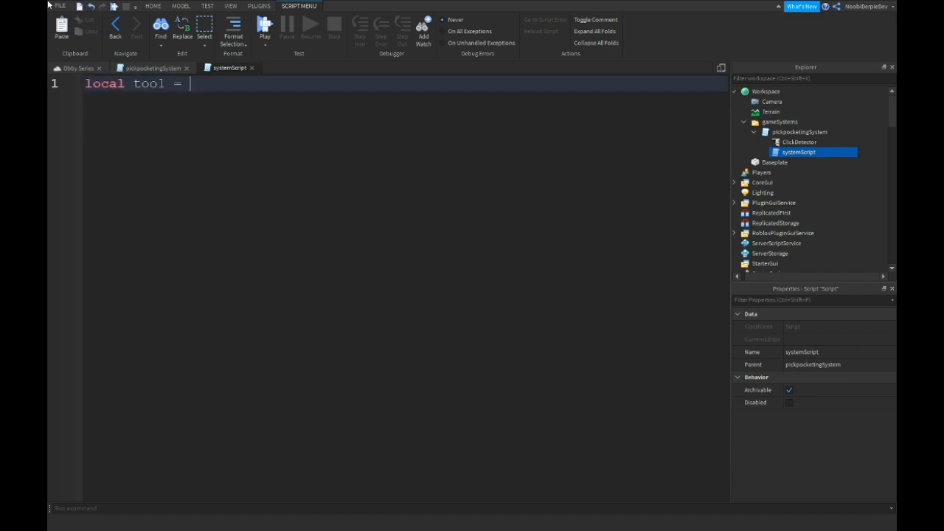
type("{}")
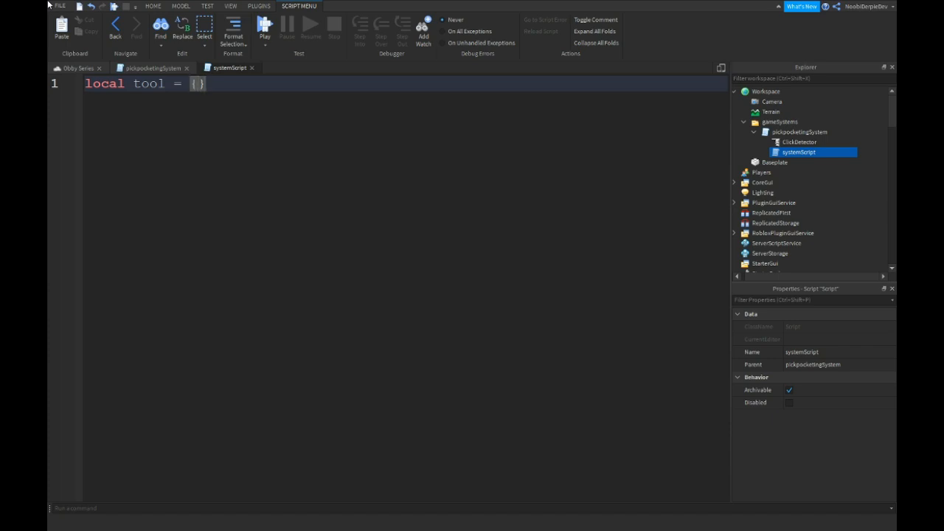
type("\"\"")
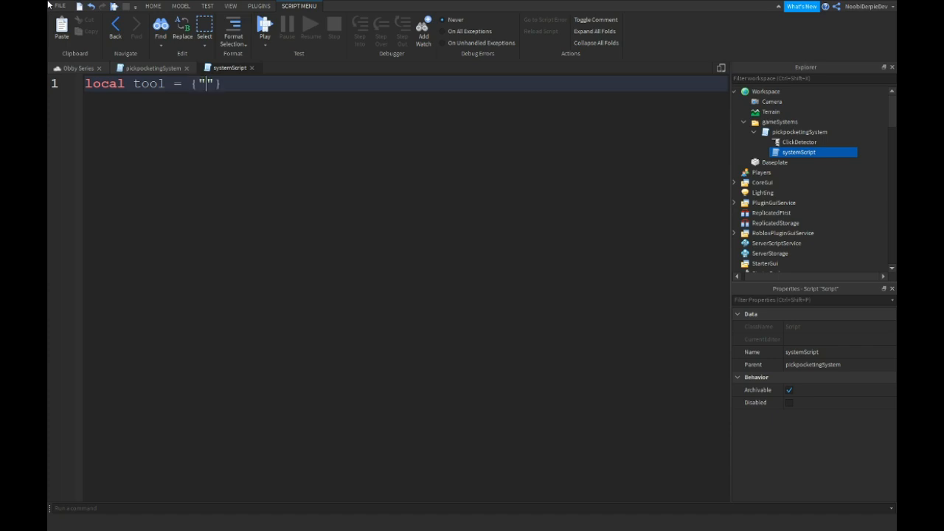
type("Card")
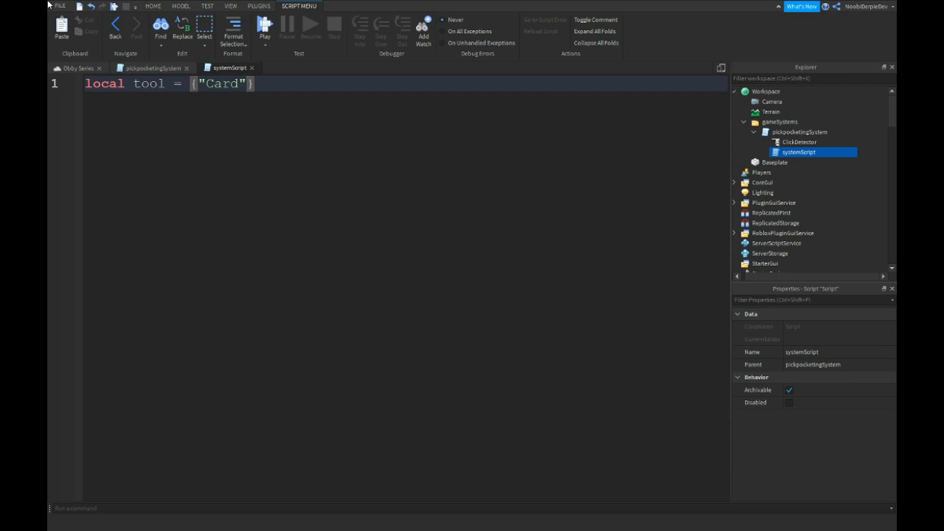
type(", \"new")
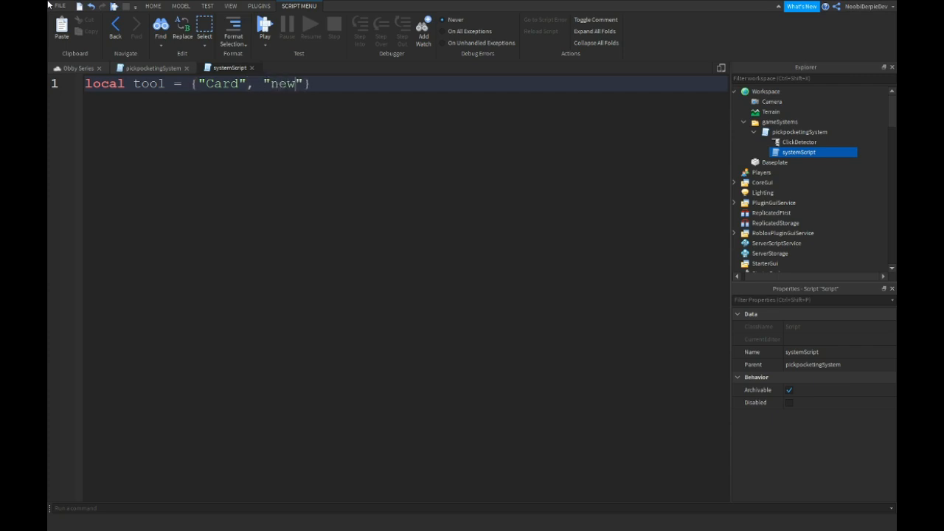
type("Name\", \"")
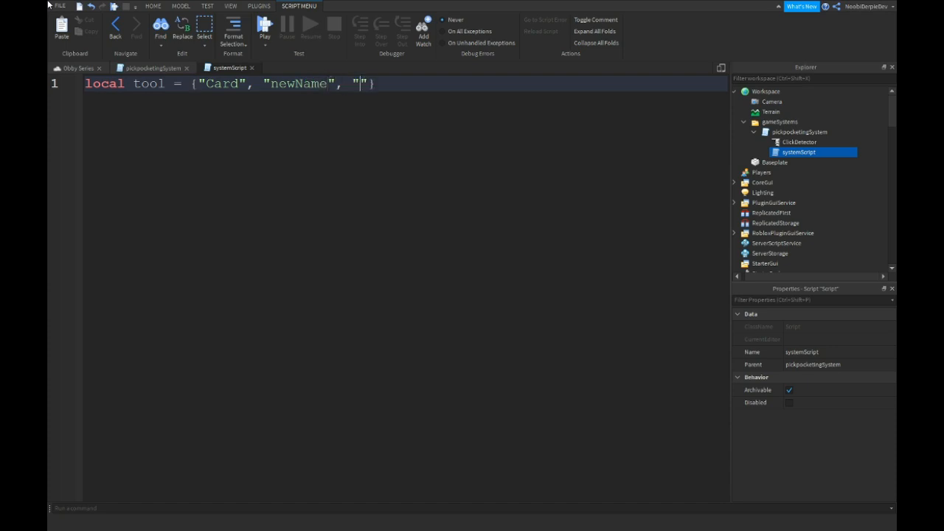
key("Backspace")
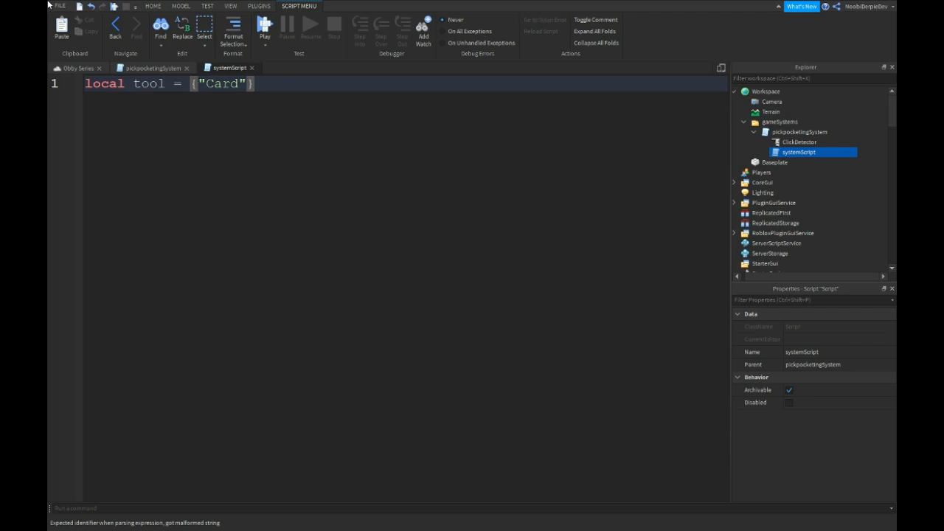
- Declare serverstorage = game:GetService("ServerStorage") and part = script.Parent
type("local st")
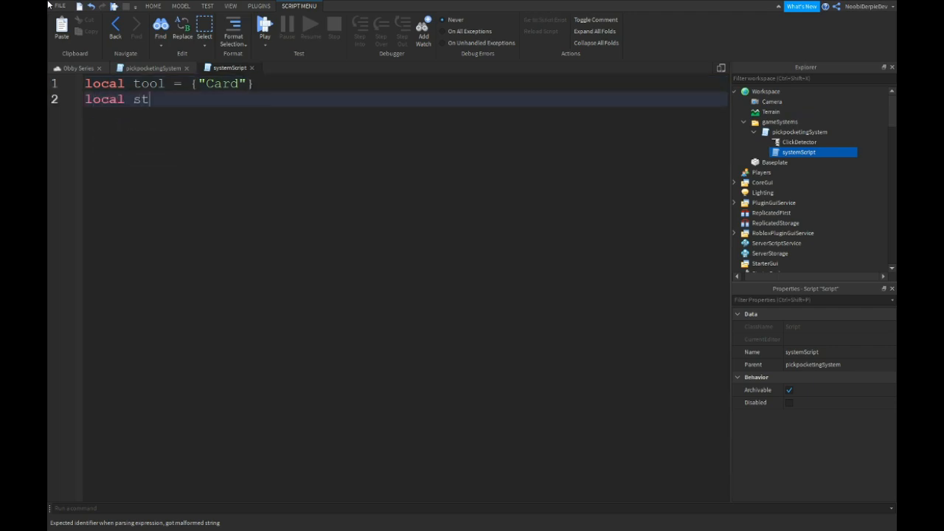
type("erverstora")
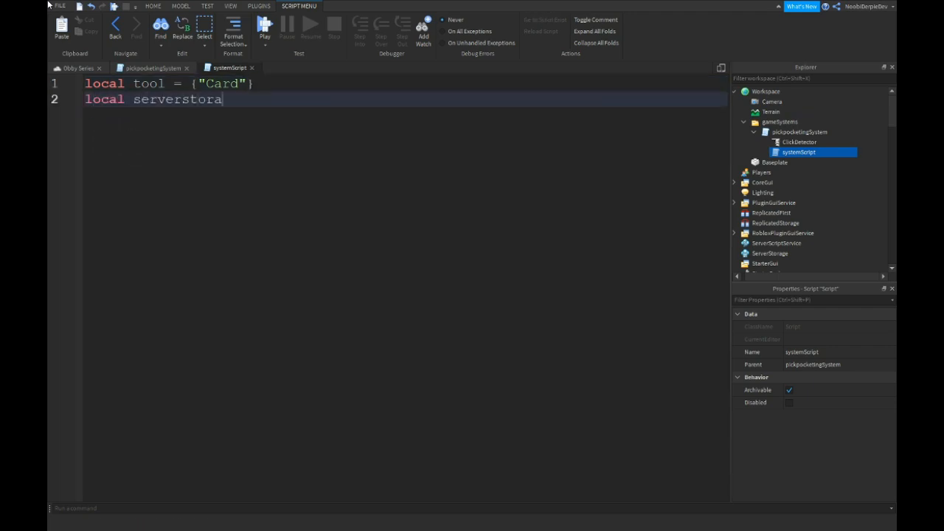
type("ge =")
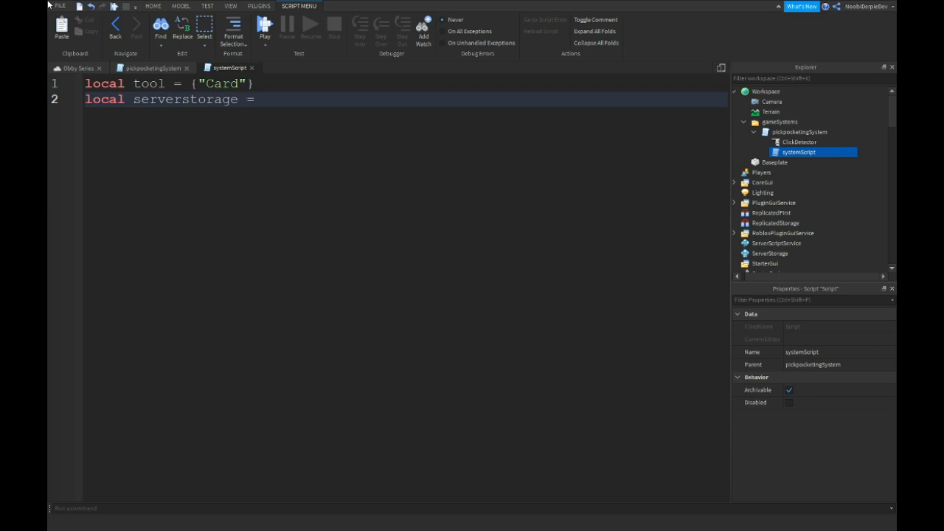
type("game:GetService()")
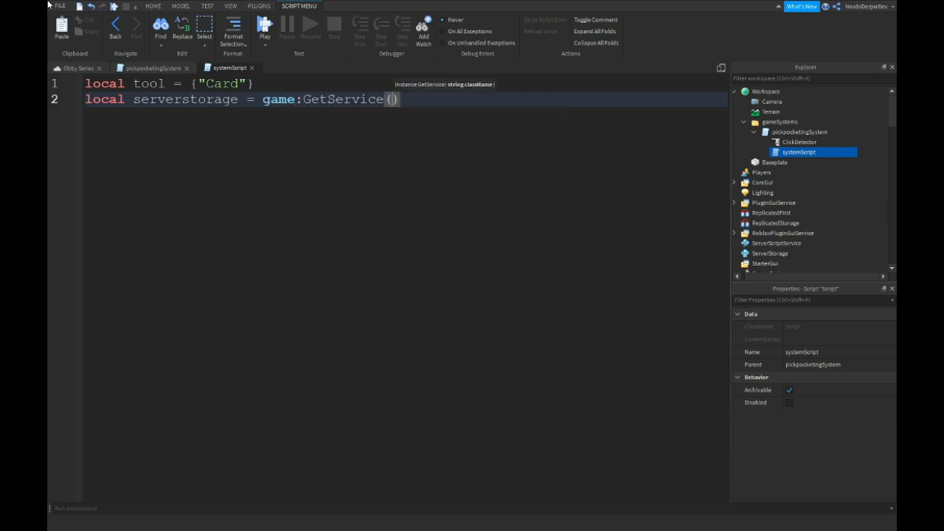
type("\"ServerStorage\"")
type("local part")
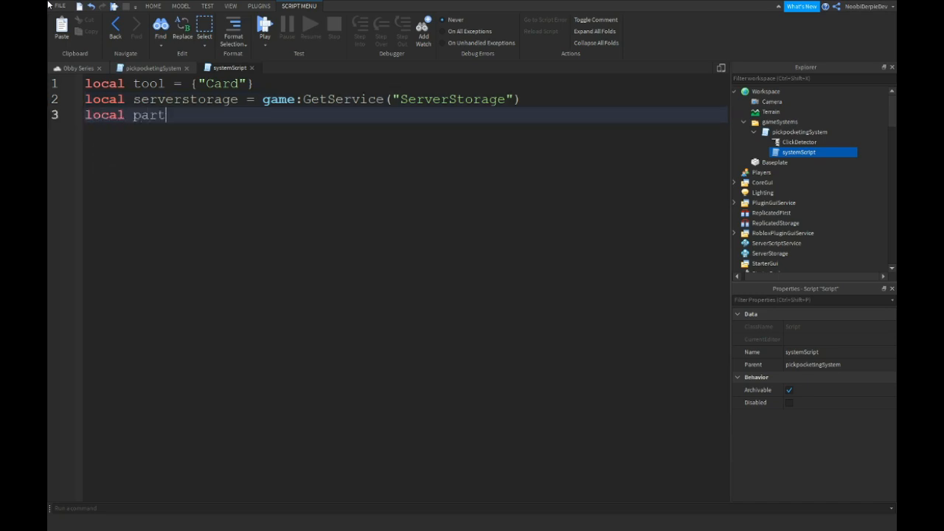
type("= script.Parent")
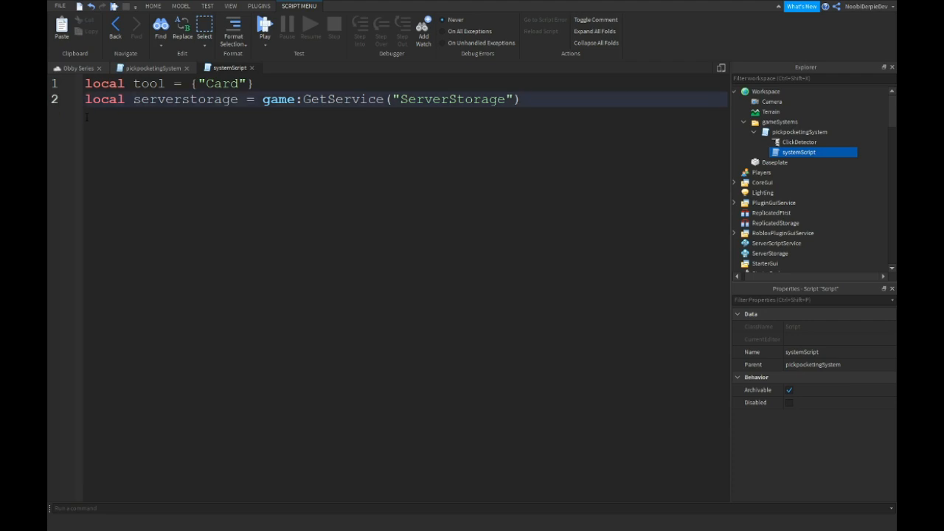
type("local part = script.Parent")
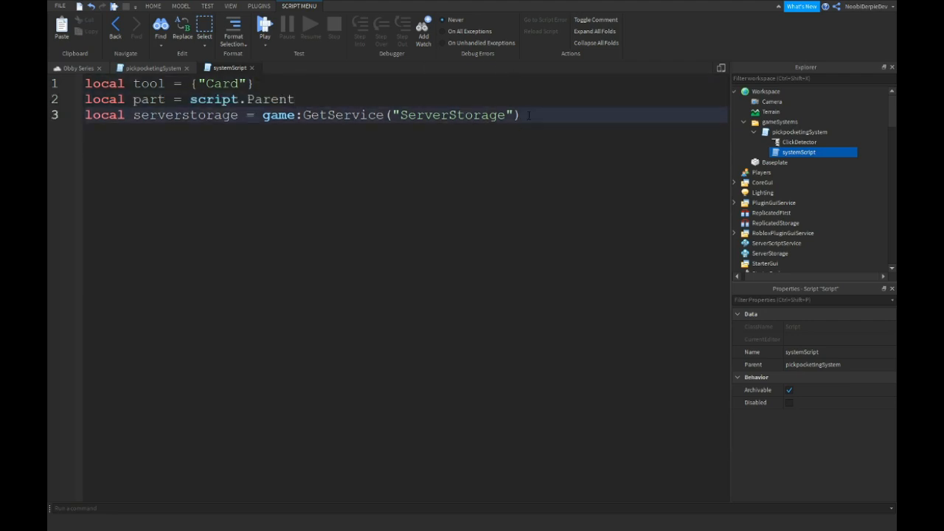
- Declare local clickdetector = part:WaitForChild("ClickDetector")
type("local clickde")
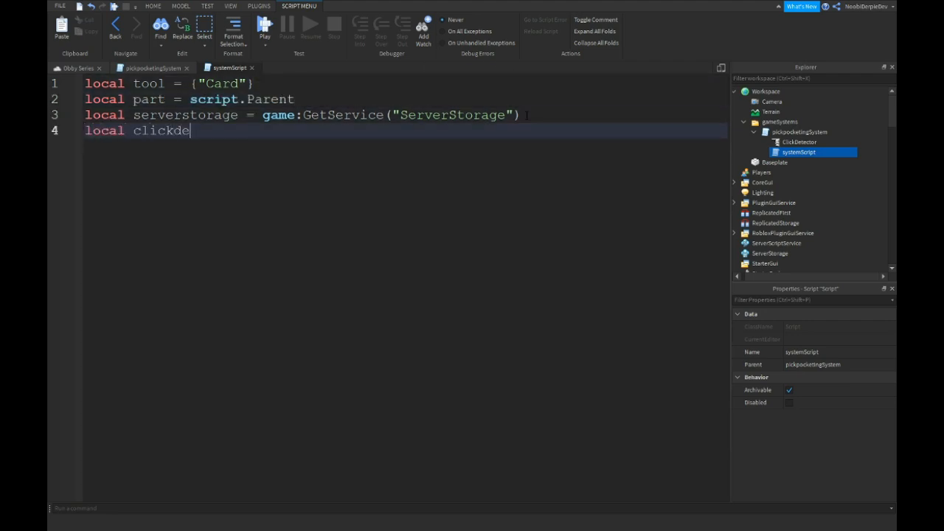
type("tector =")
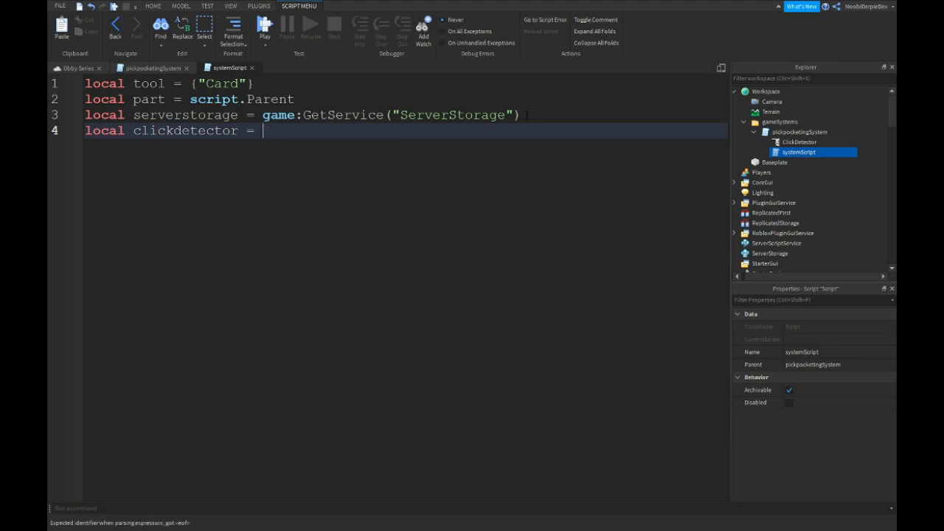
type("part:WaitForChild")
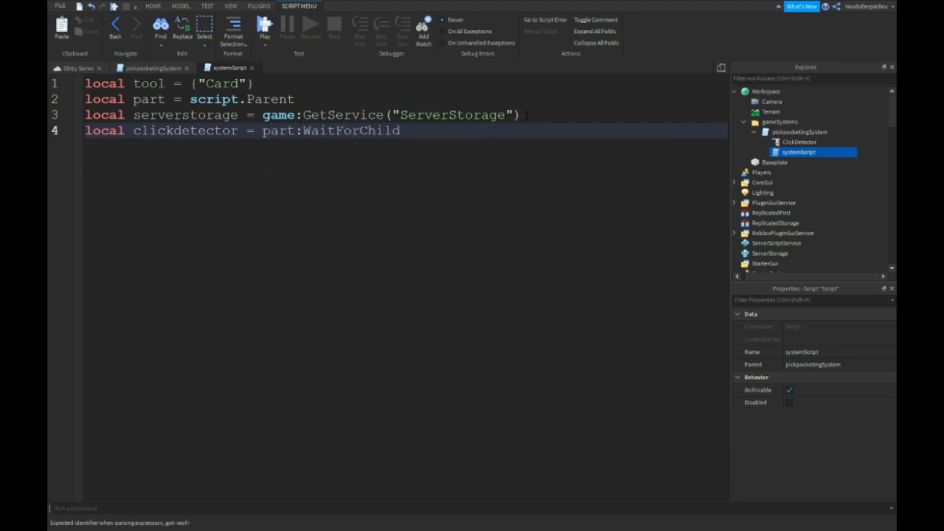
type("(\"Click\")")
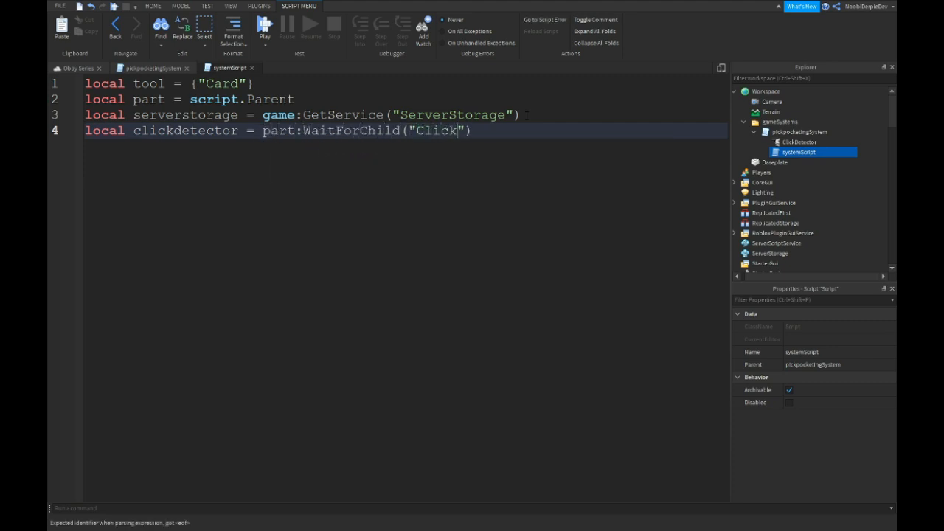
type("Detector")
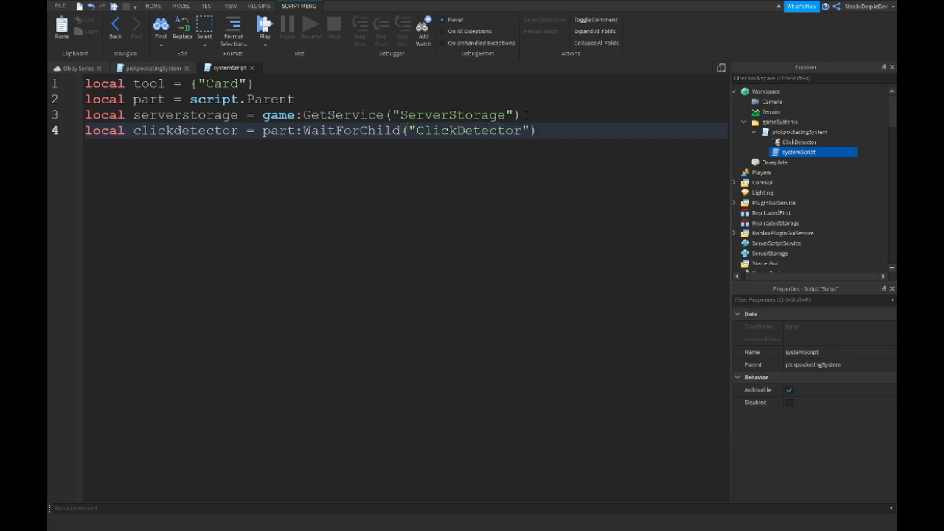
- Connect clickdetector.MouseClick to a function checking player and player.Character
type("clickdetector")
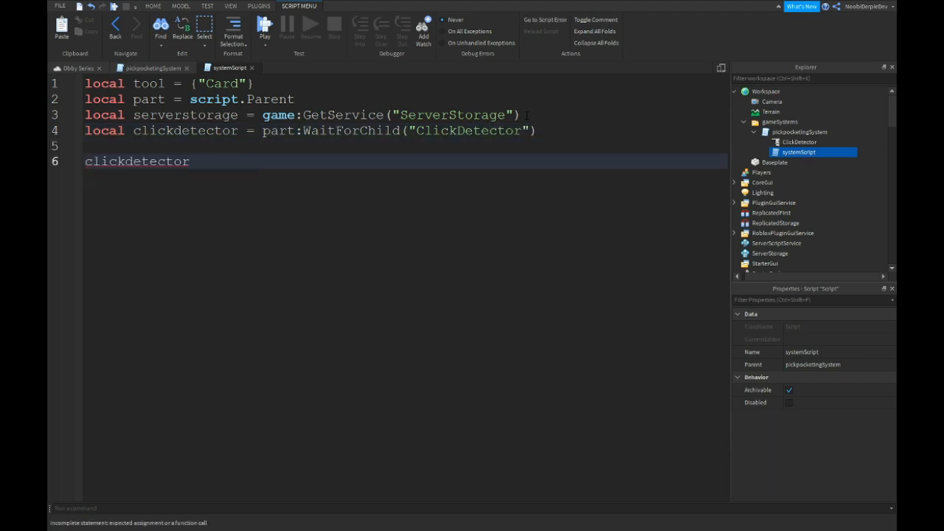
type(".MouseClick:Conn")
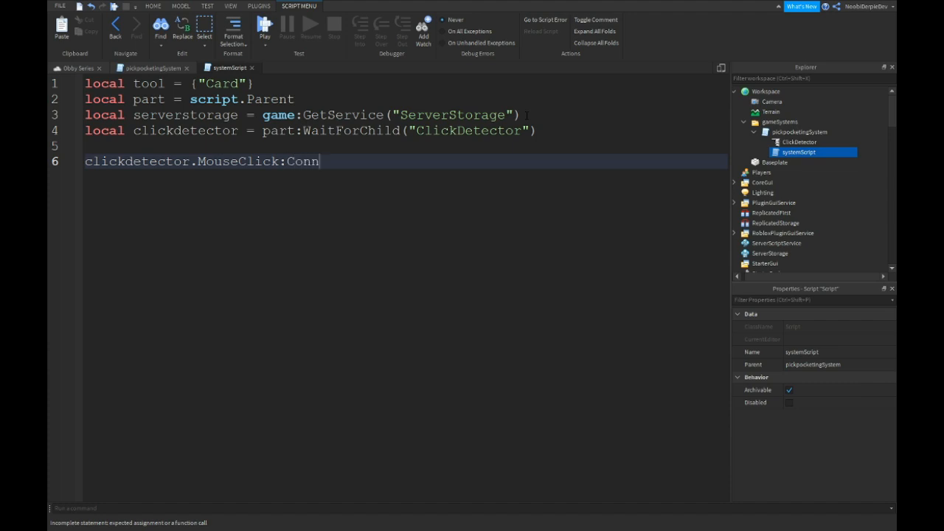
type("ect(function(player)")
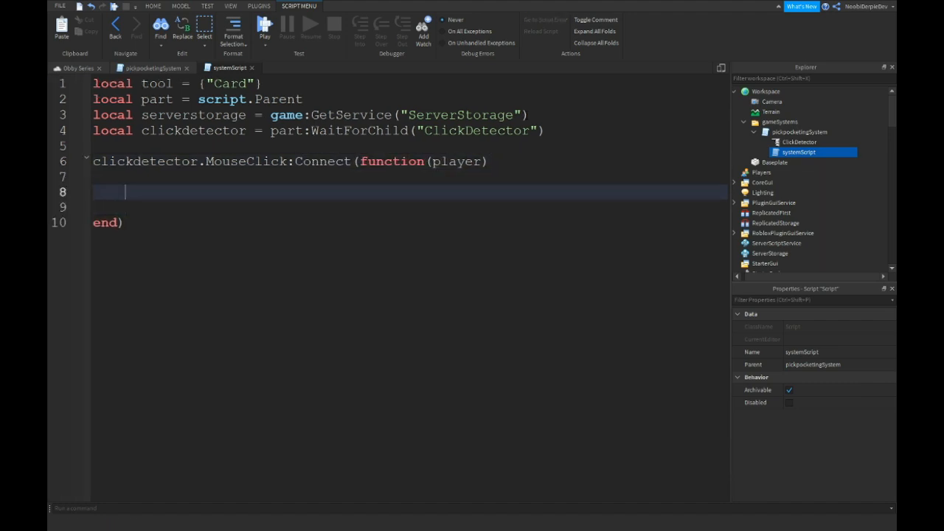
type("if player and player.")
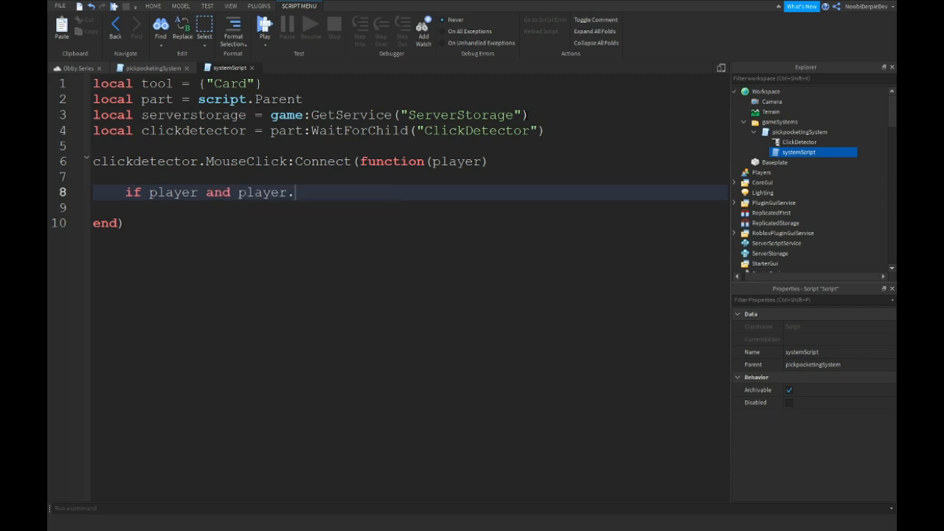
type("Character then")
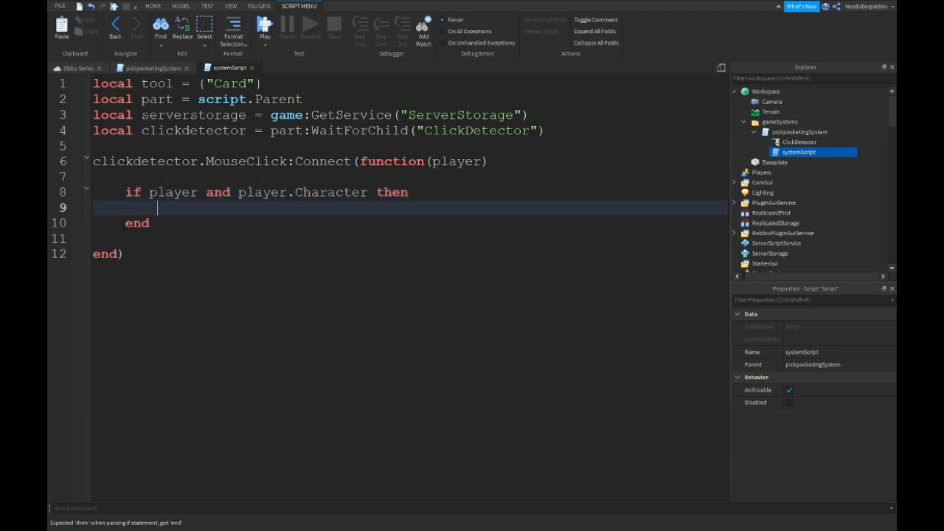
key("Return")
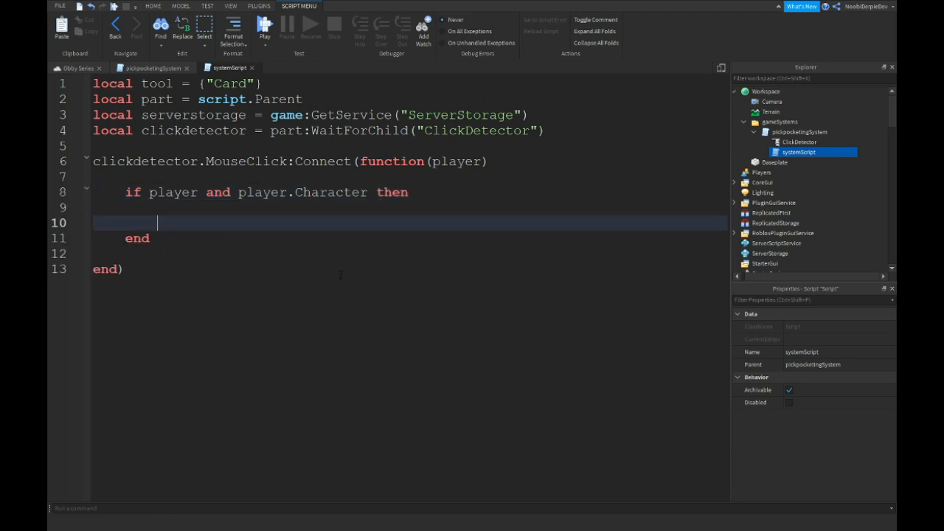
- Fetch the player's Backpack and start a for i = 1, #tool loop
type("local")
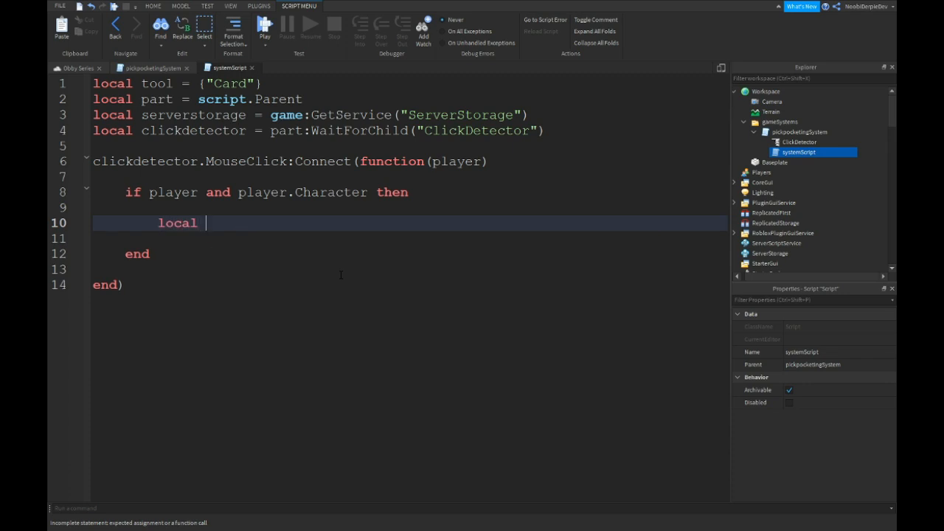
type("backp")
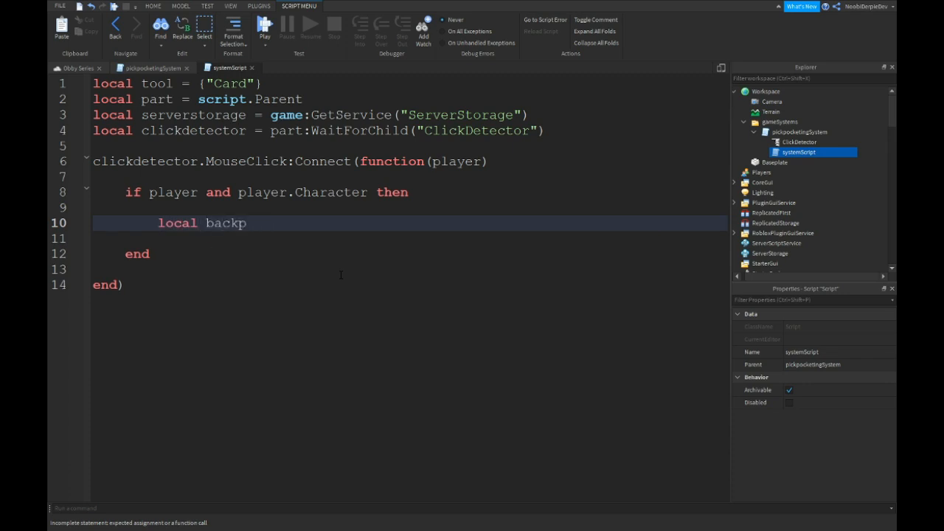
type("ack = player:WaitForChild(\"Backpack")
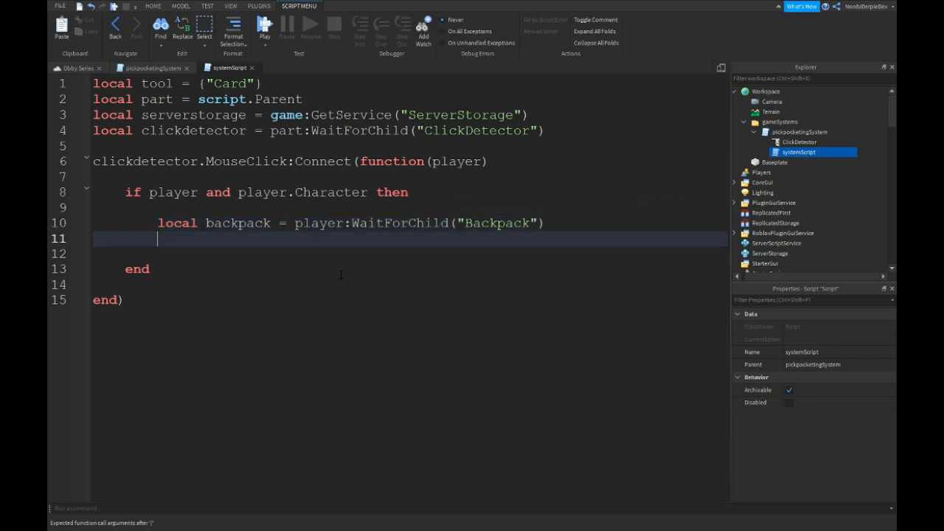
type("for i = 1")
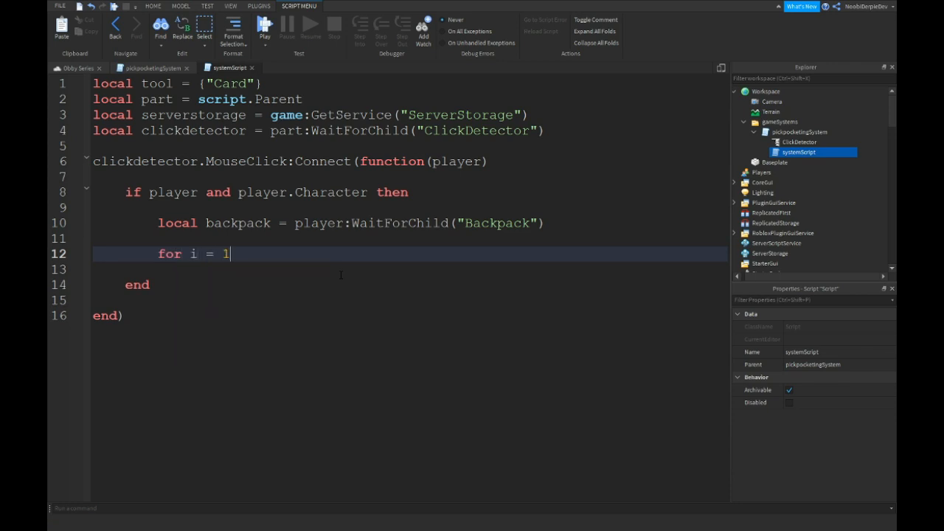
type(", #tool do")
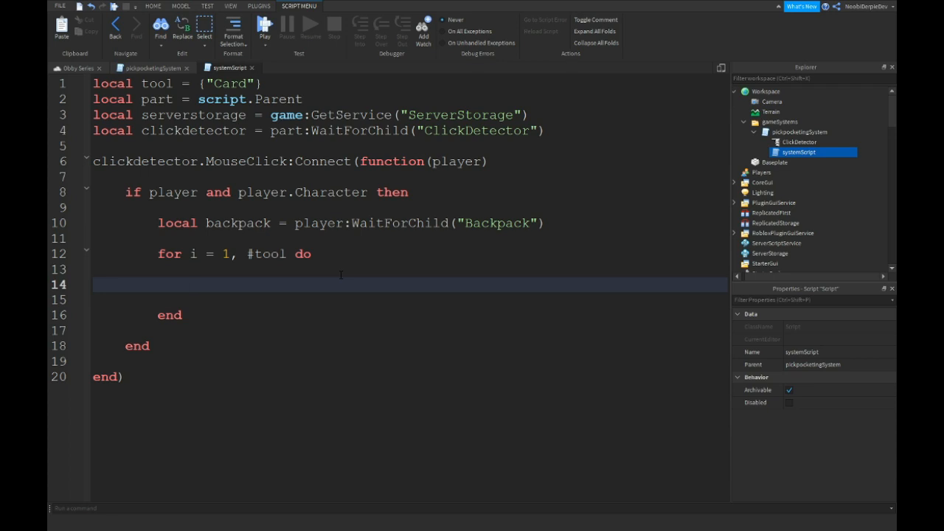
- Set local Tool = serverstorage.gameSystems:FindFirstChild(tool[i]) inside the loop
type("local Tool")
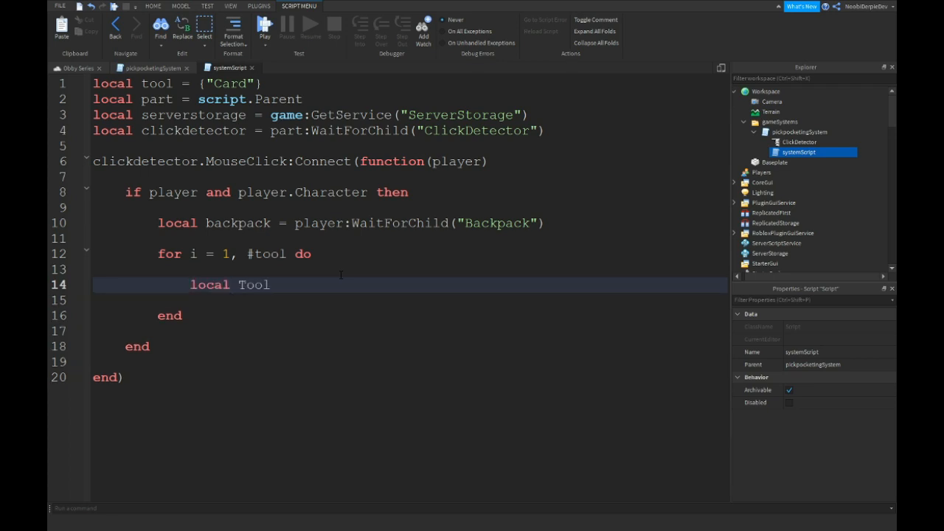
type("= serverstorage")
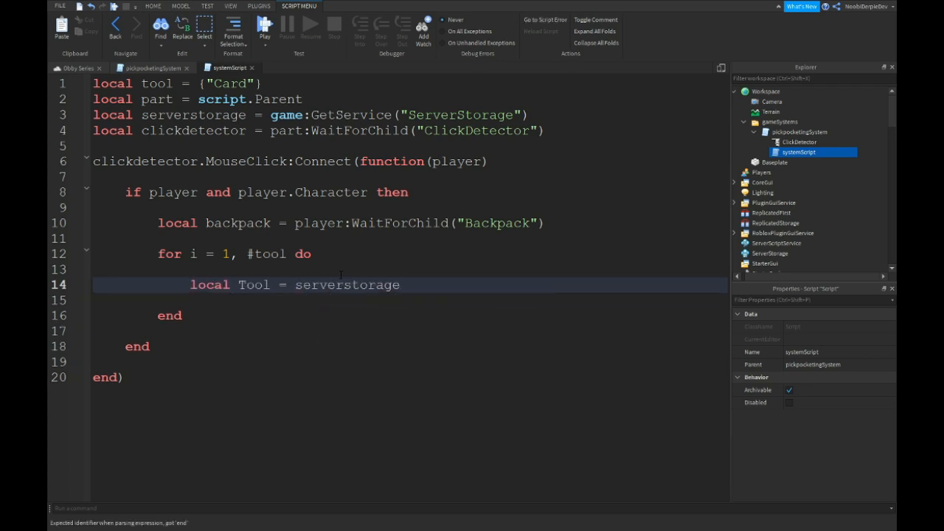
type(".gameS")
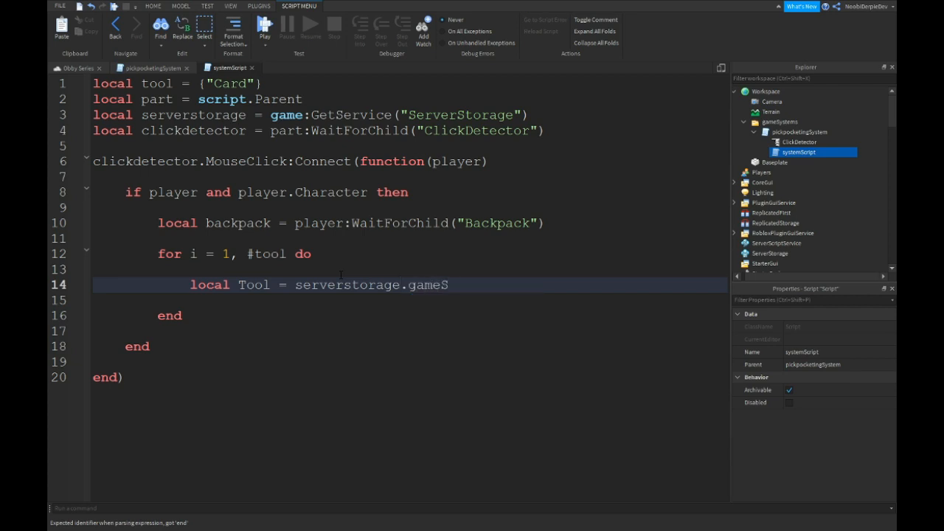
type("ystems")
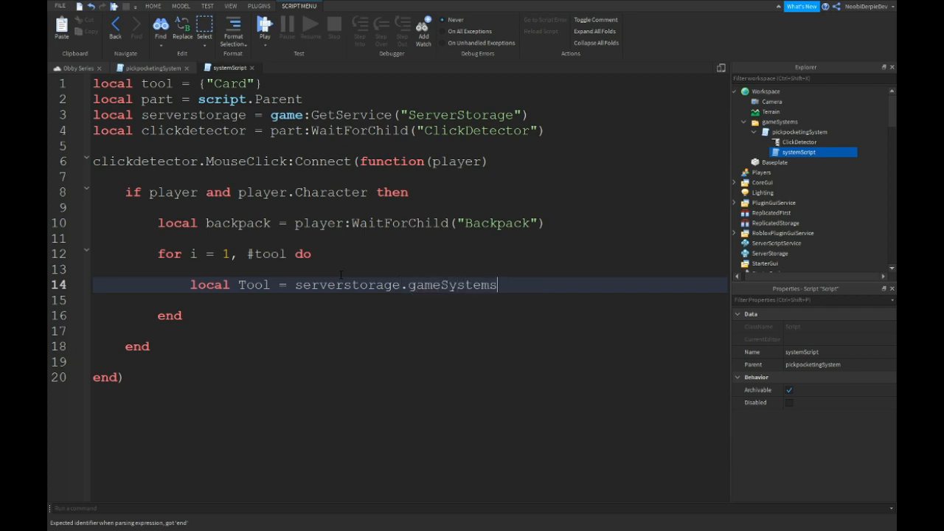
type(":Findf")
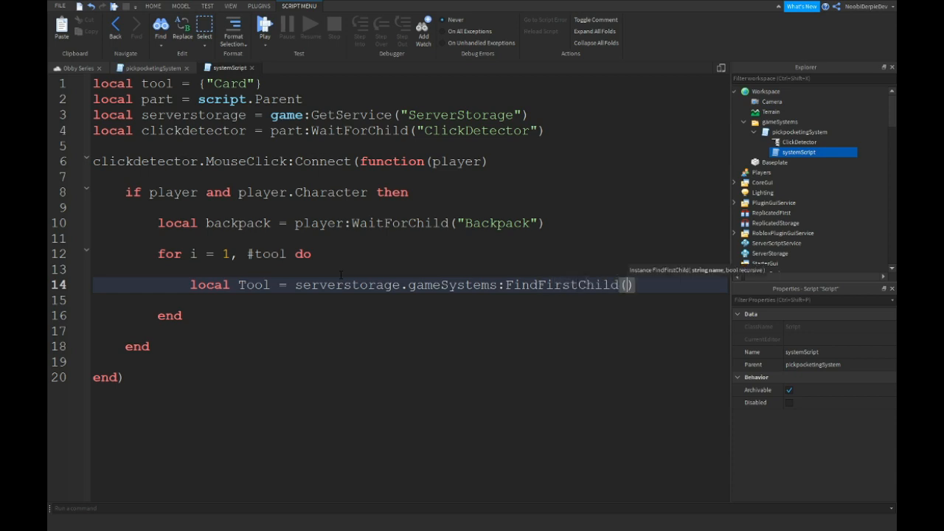
type("tool[]")
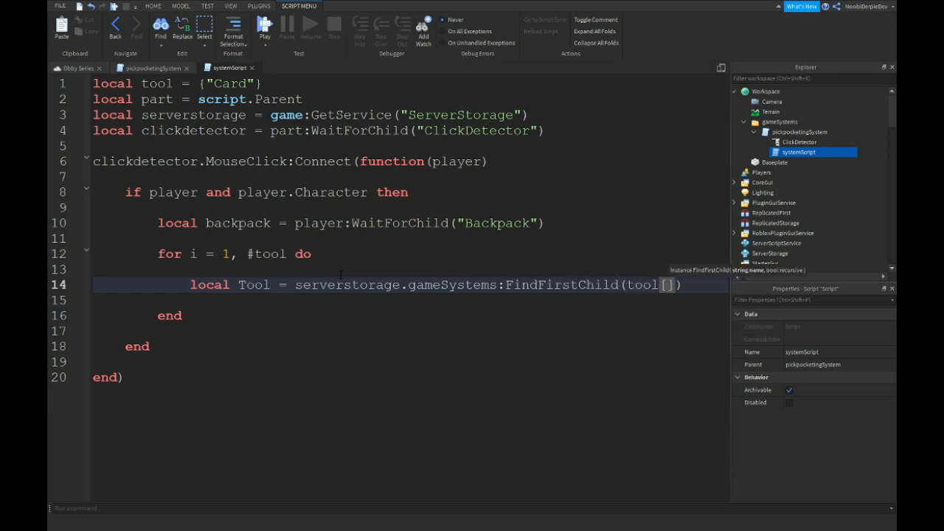
type("i")
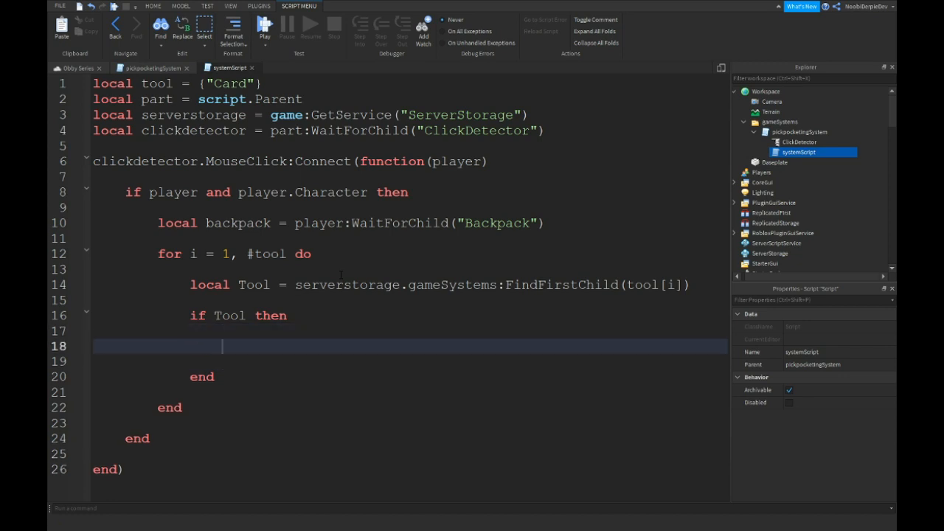
- If Tool exists, clone it with Tool:Clone().Parent into the player's backpack
type("Tool:Clone")
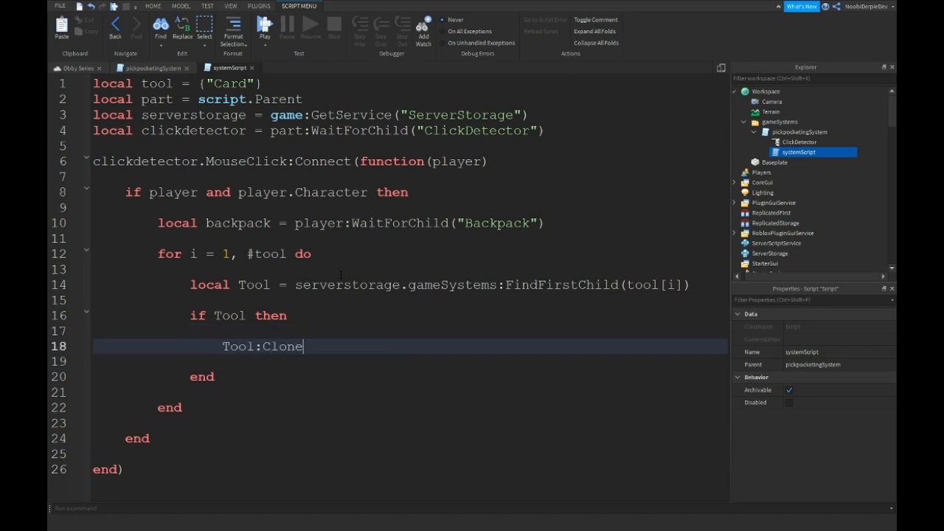
type("().Parent = player.Bk")
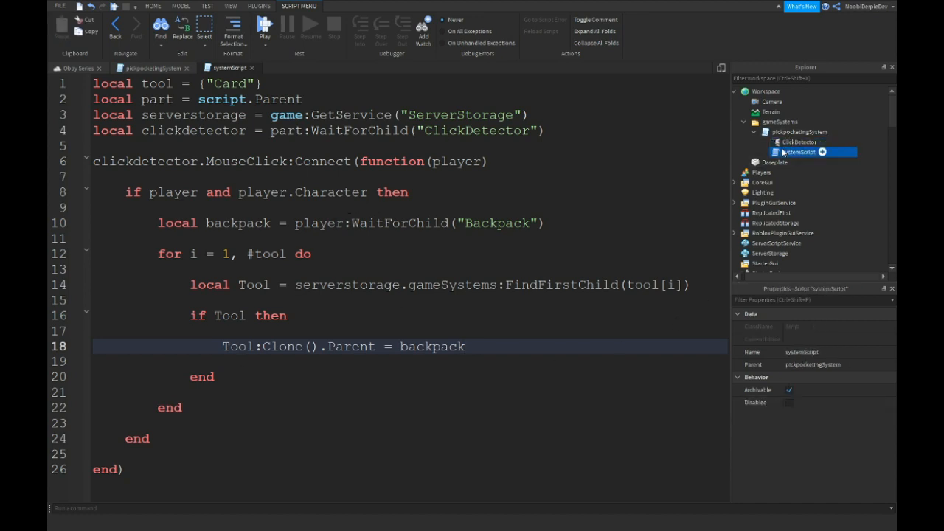
- Select the Card tool in ServerStorage's gameSystems folder, view its properties and start a play test
left_click(788, 401)
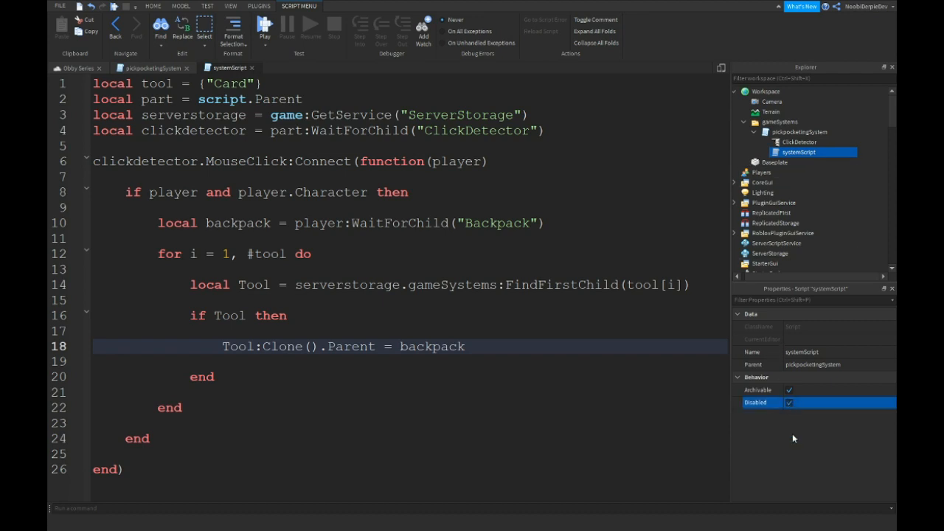
left_click(799, 131)
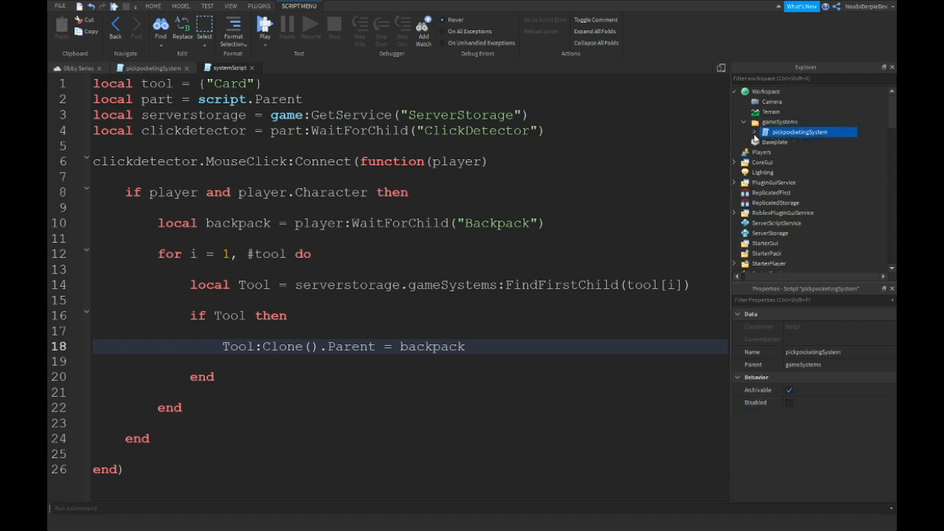
left_click(743, 121)
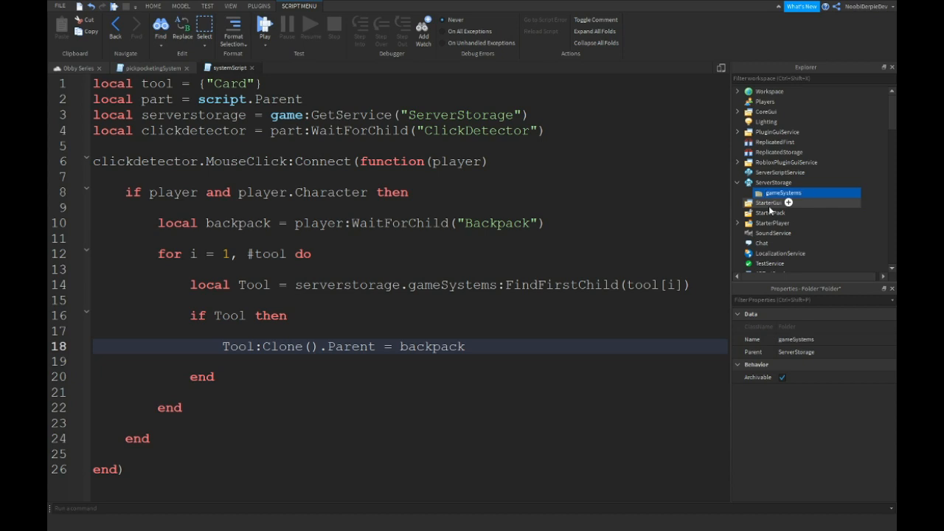
left_click(738, 191)
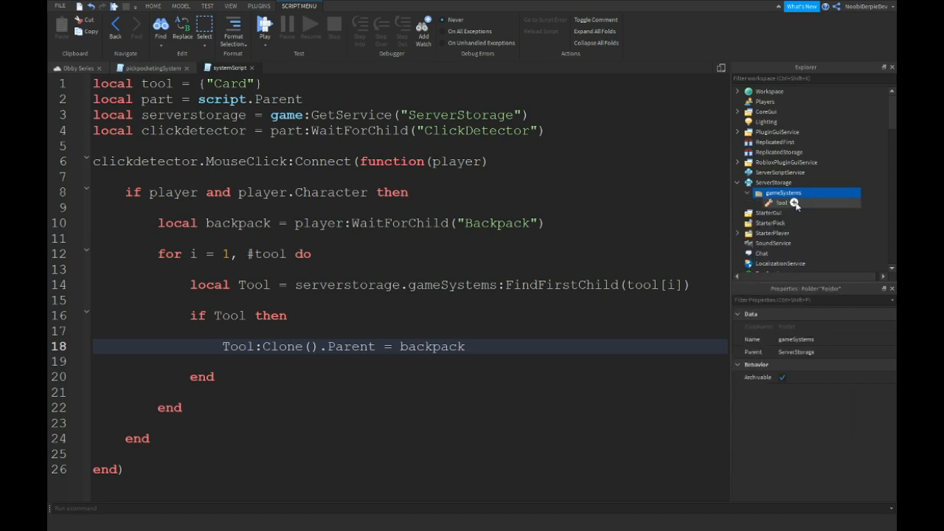
left_click(782, 202)
type("Card")
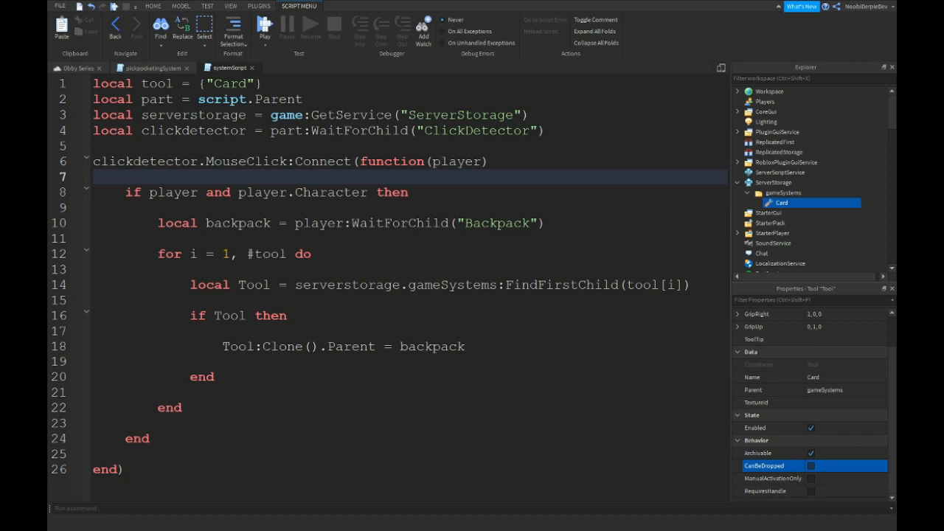
left_click(151, 67)
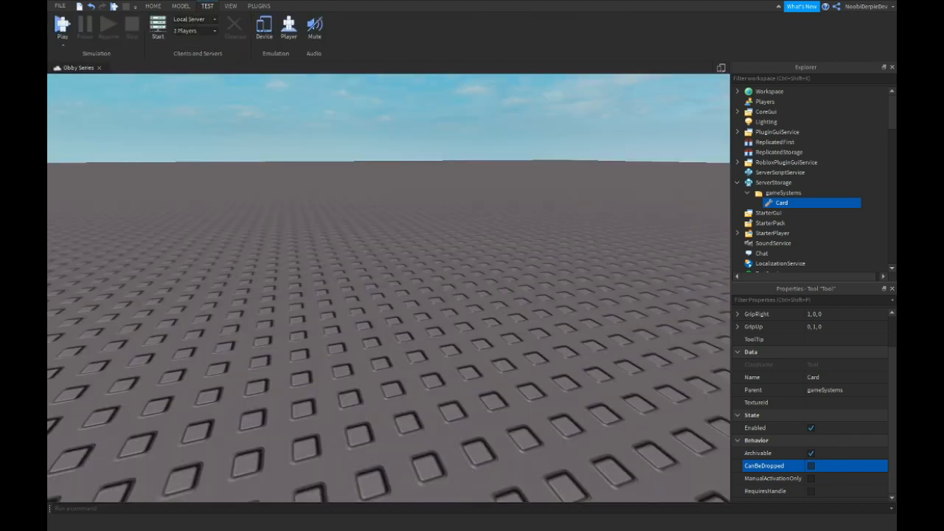
- End the local server test via Cleanup, collapse ServerStorage and reopen the pickpocketingSystem script
left_click(62, 23)
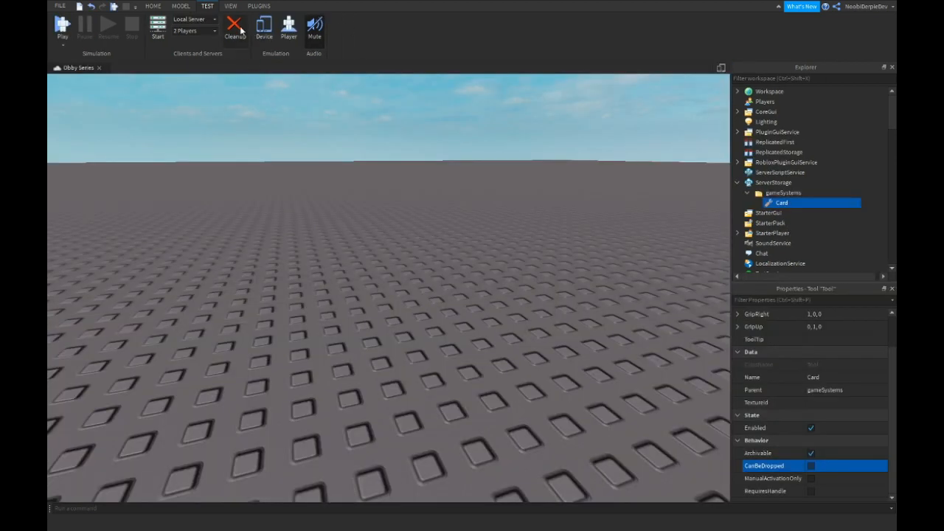
left_click(235, 27)
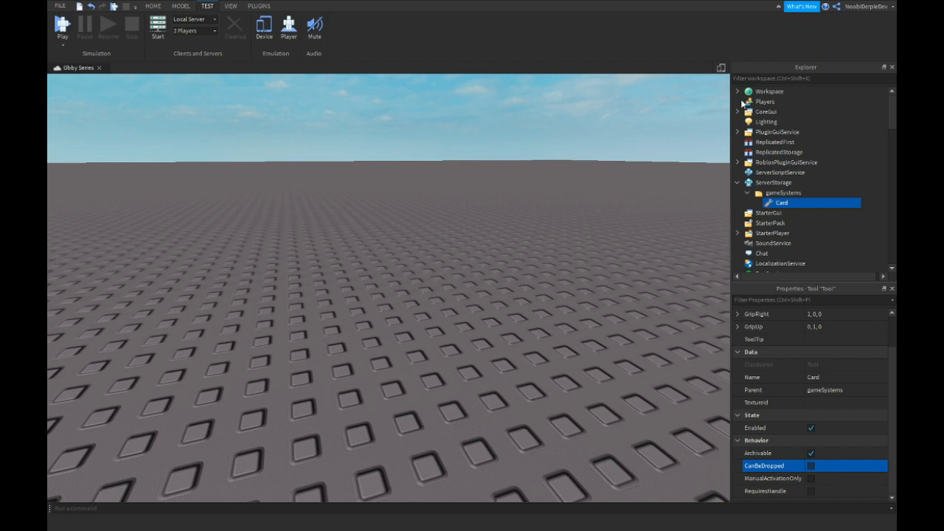
left_click(738, 183)
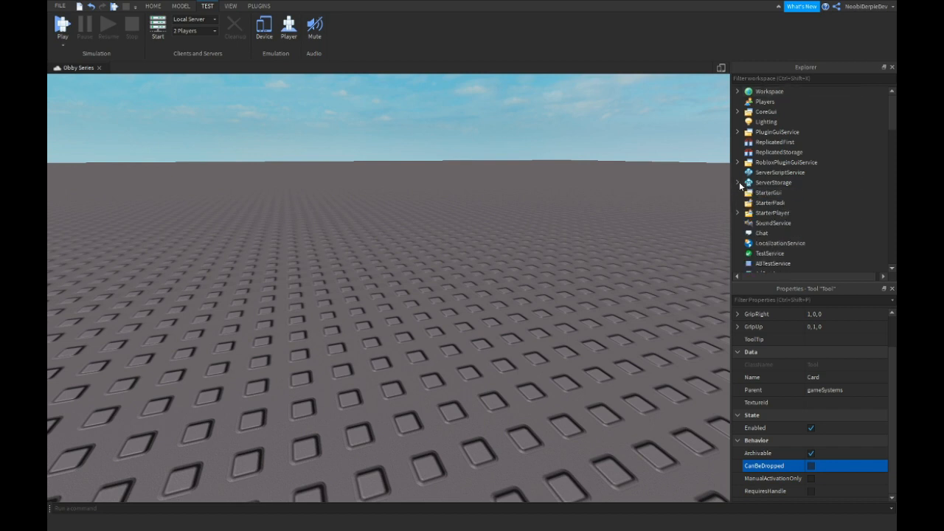
left_click(738, 92)
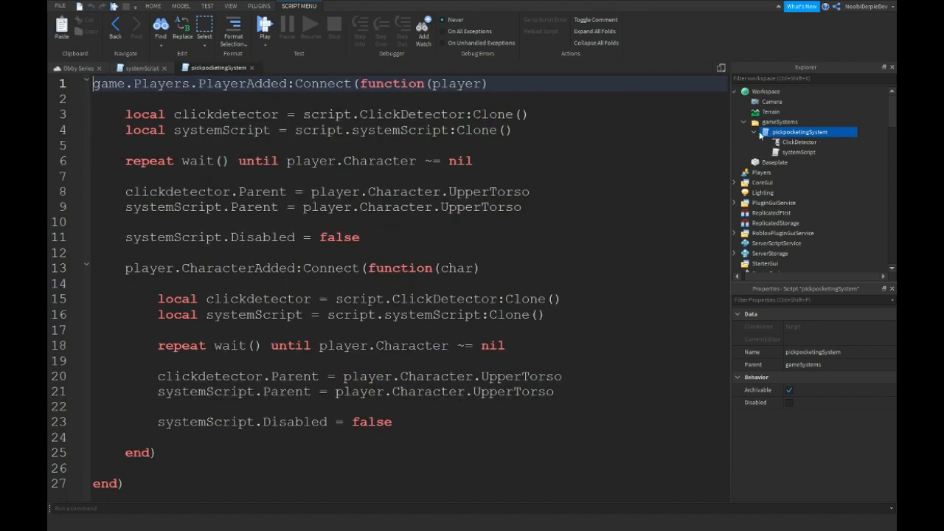
- Wrap the clone-and-parent logic in if player.TeamColor == BrickColor.new("Really blue") then ... end
left_click(743, 131)
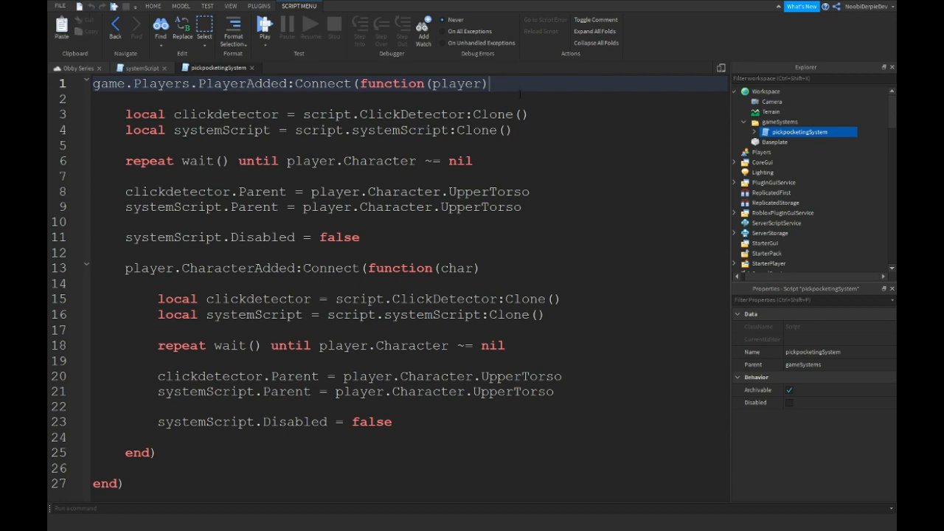
type("if player.")
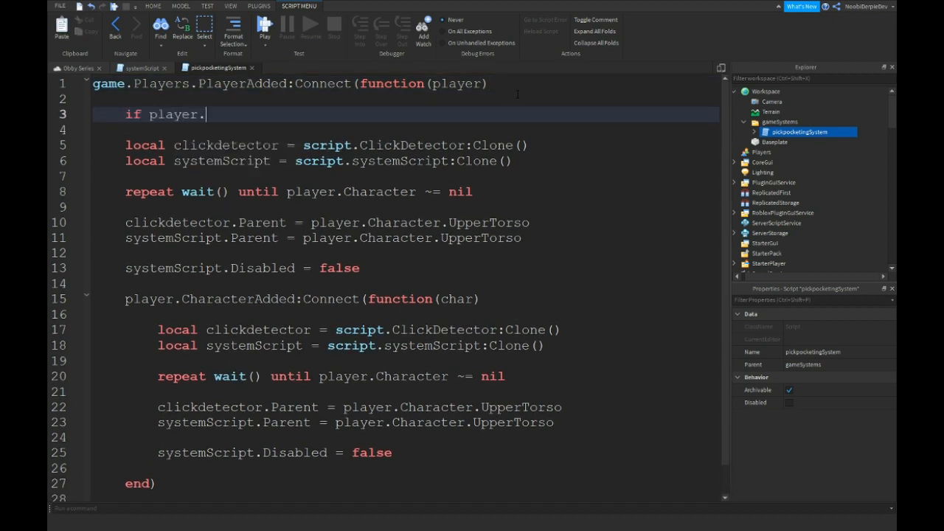
type("TeamColor ==")
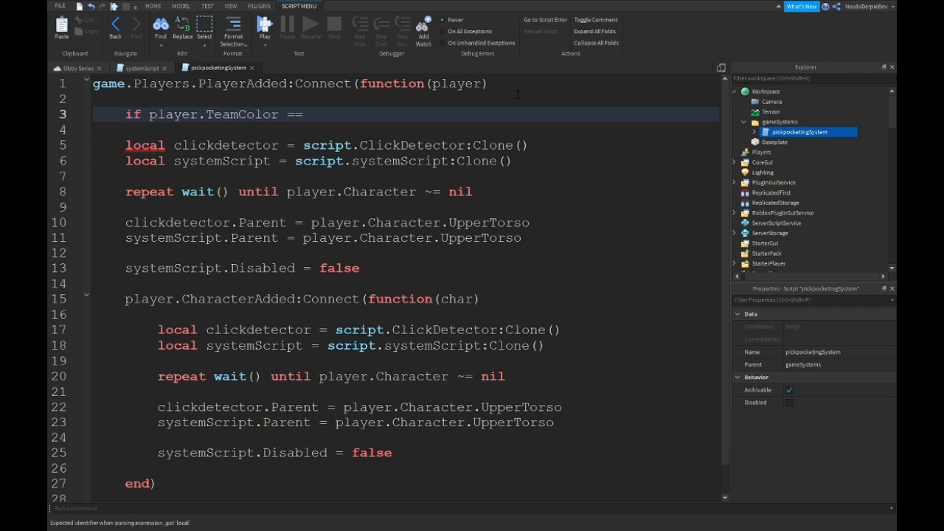
type("BrickColor.new()")
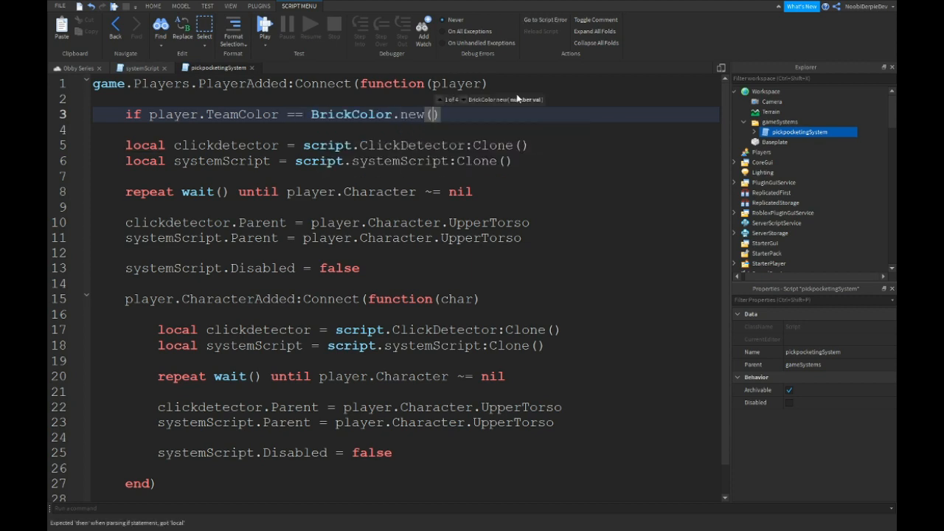
type("\"Really blue\"")
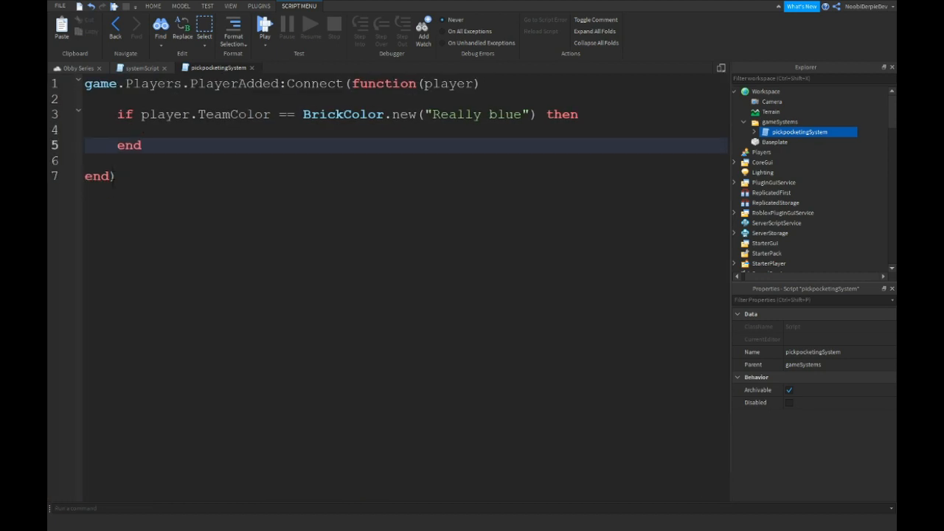
type("local clickdetector = script.ClickDetector:Clone()")
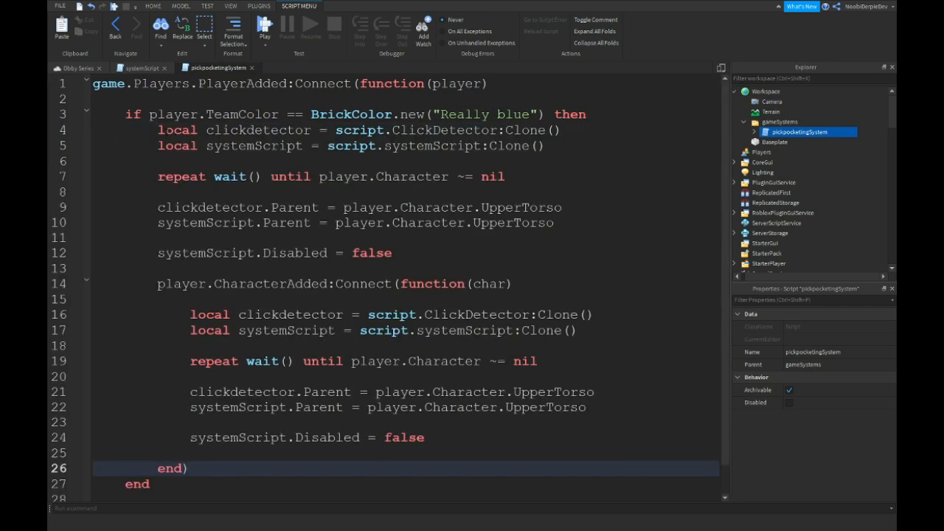
left_click(382, 221)
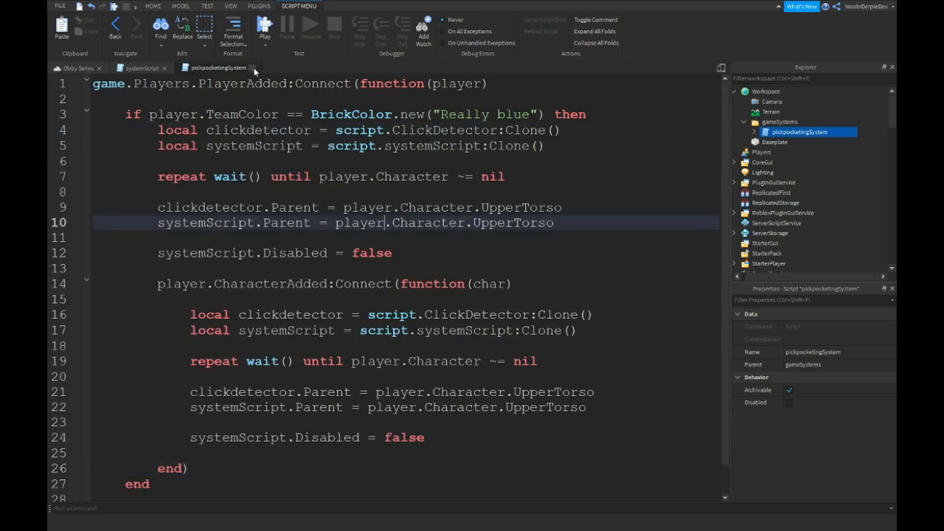